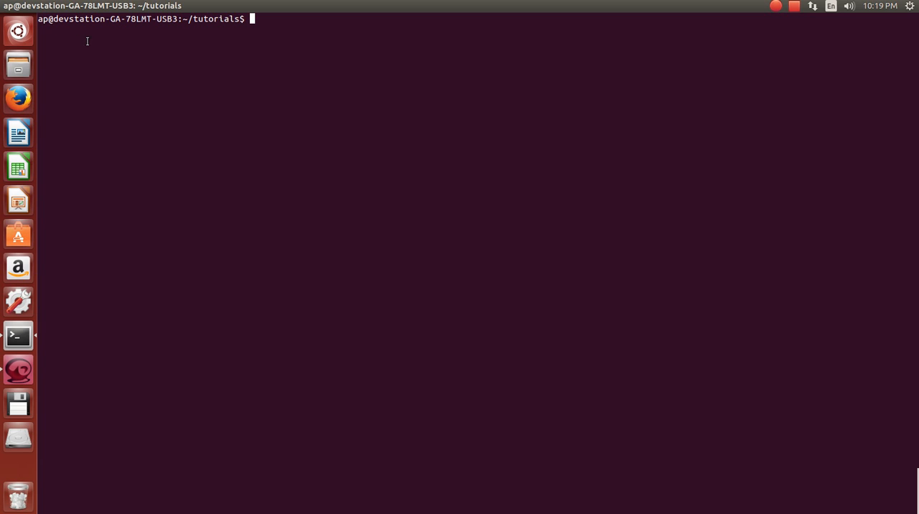
mouse_move(96, 35)
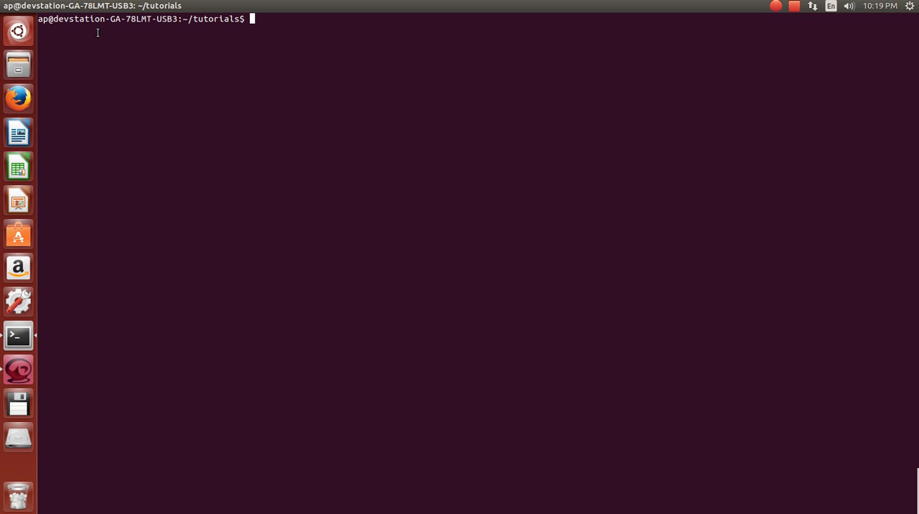
mouse_move(366, 196)
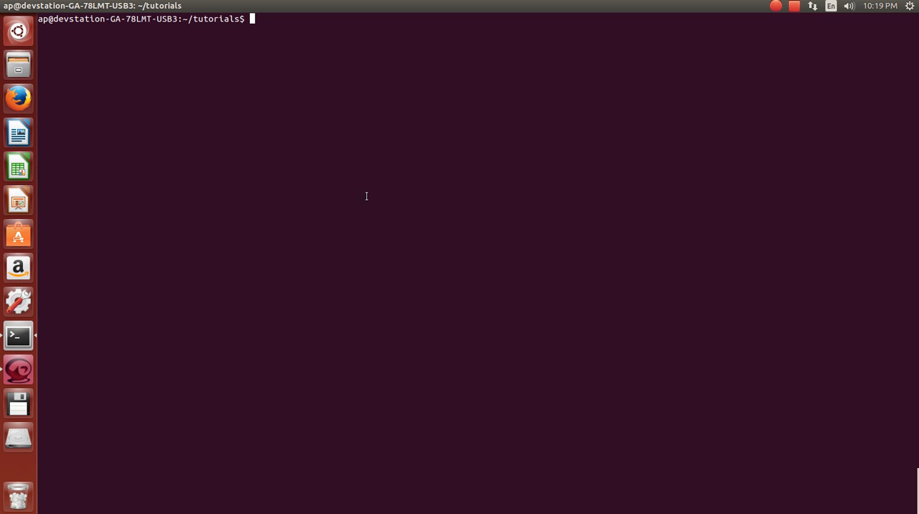
mouse_move(523, 282)
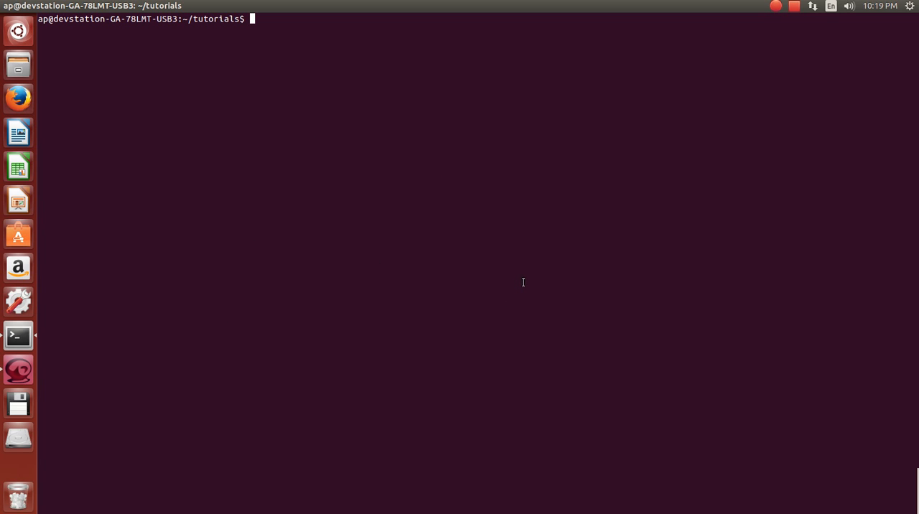
mouse_move(225, 201)
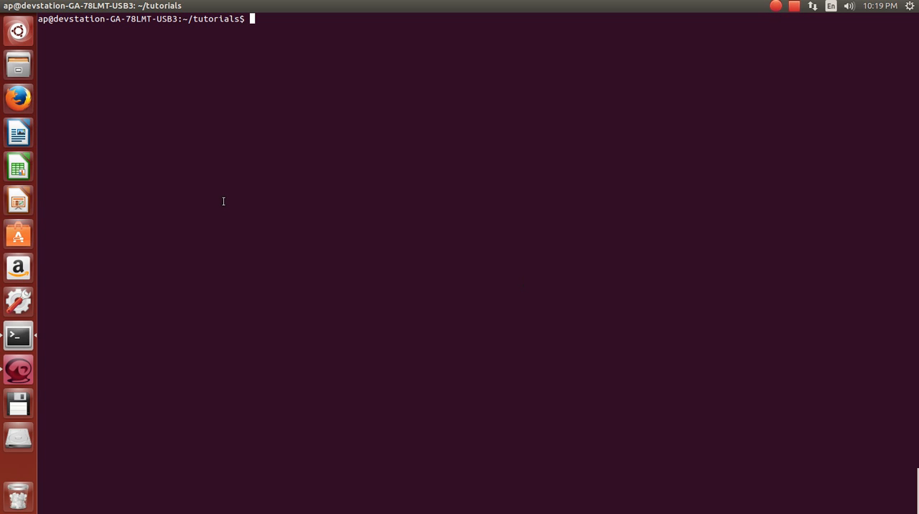
mouse_move(360, 127)
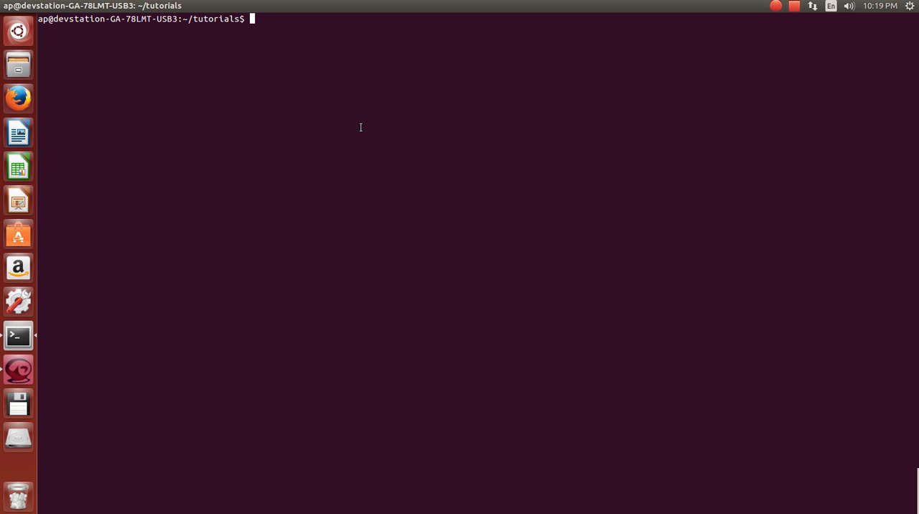
mouse_move(459, 464)
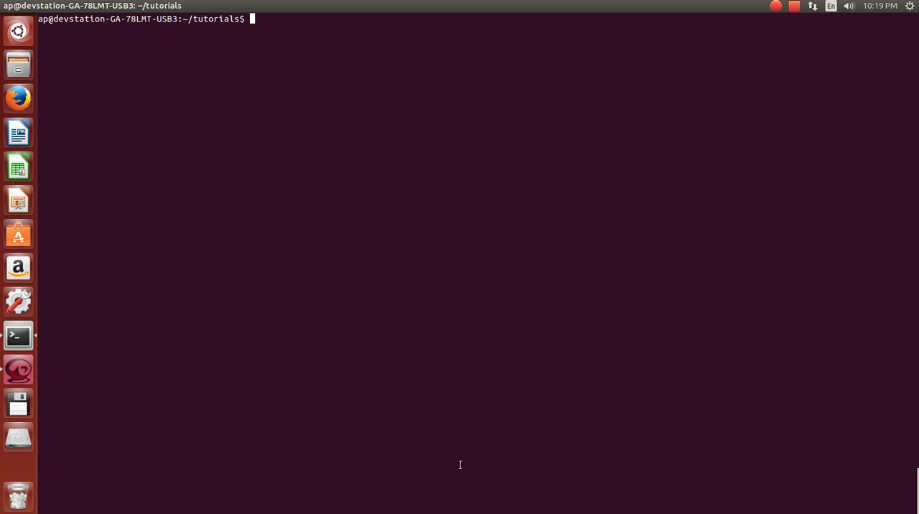
mouse_move(570, 303)
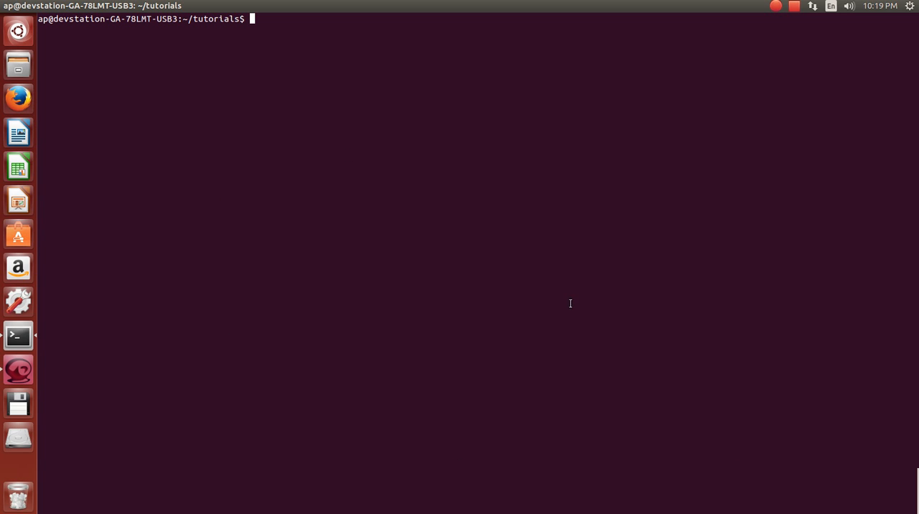
mouse_move(654, 250)
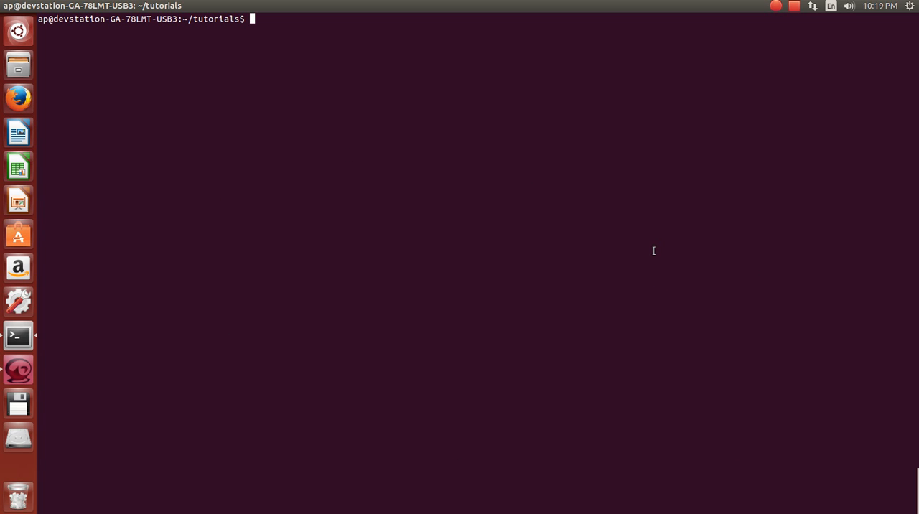
mouse_move(646, 251)
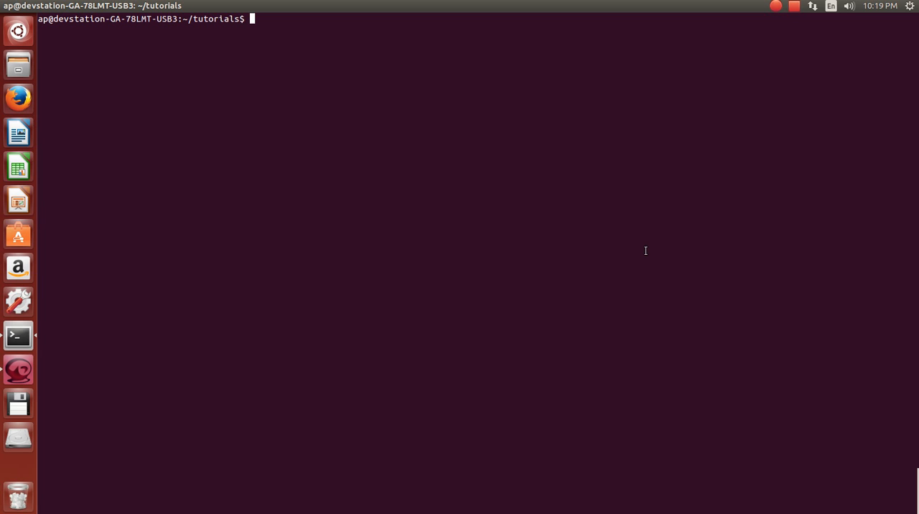
mouse_move(226, 247)
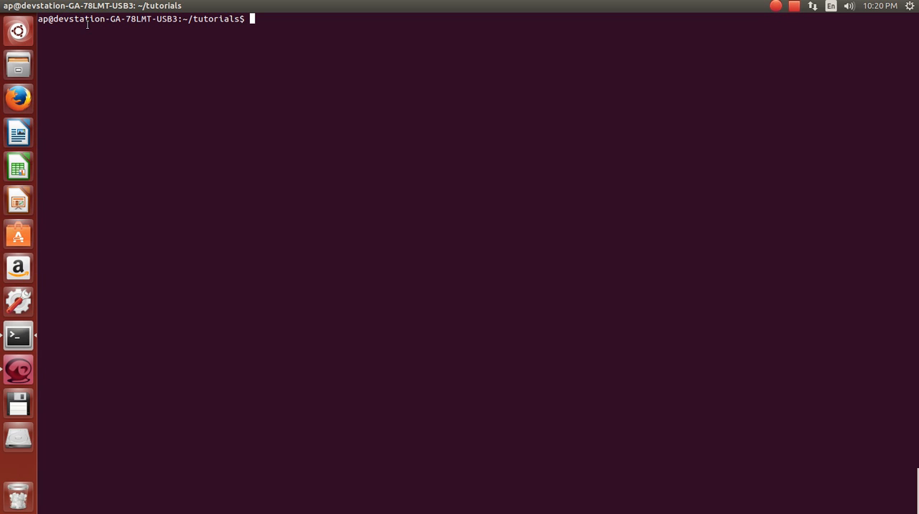
mouse_move(159, 42)
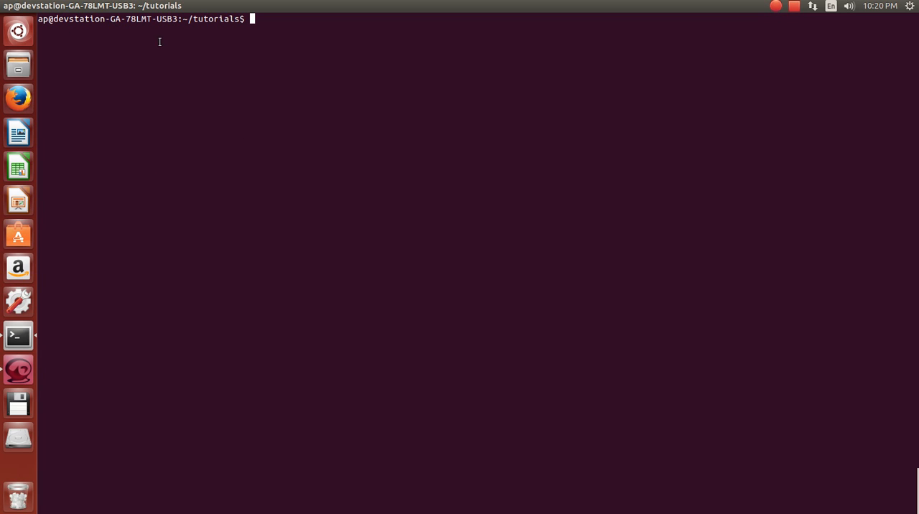
mouse_move(221, 94)
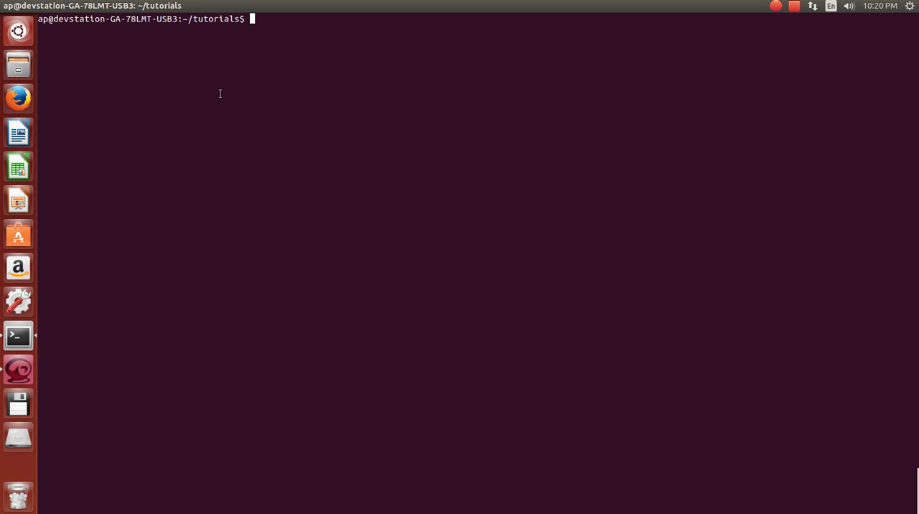
mouse_move(214, 208)
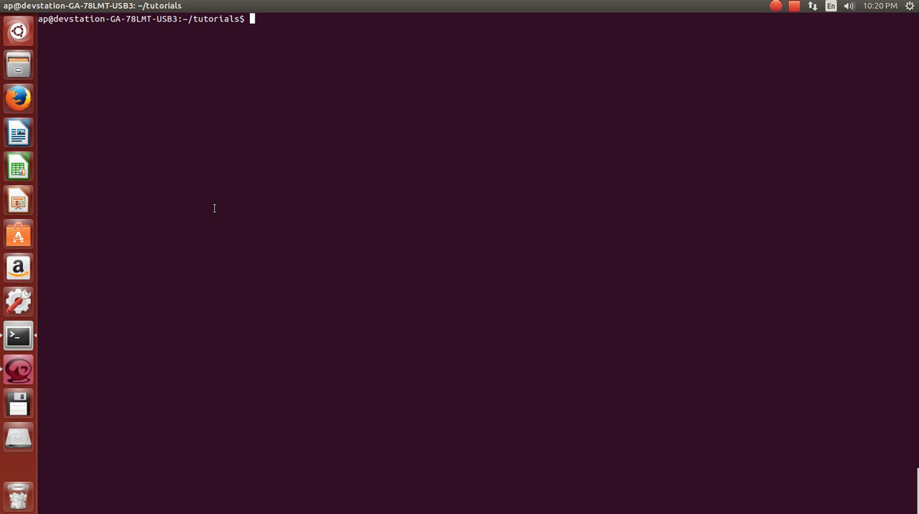
mouse_move(18, 200)
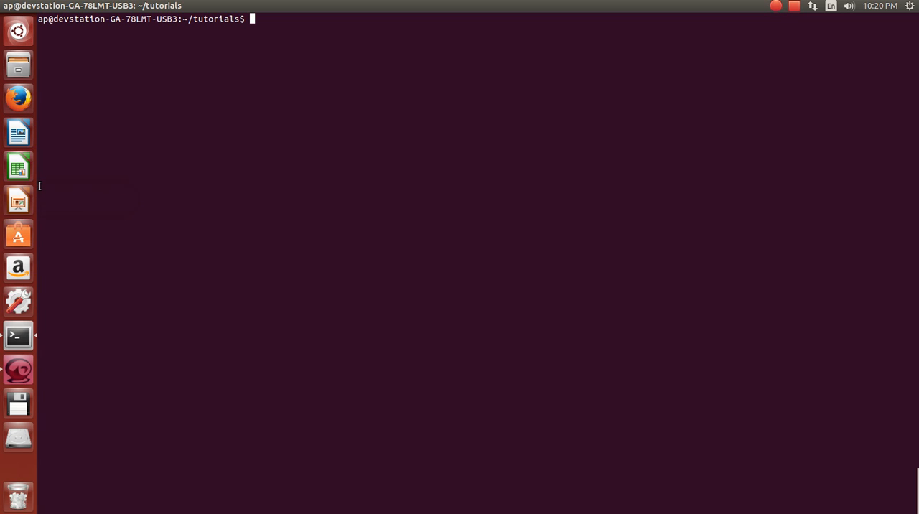
mouse_move(131, 56)
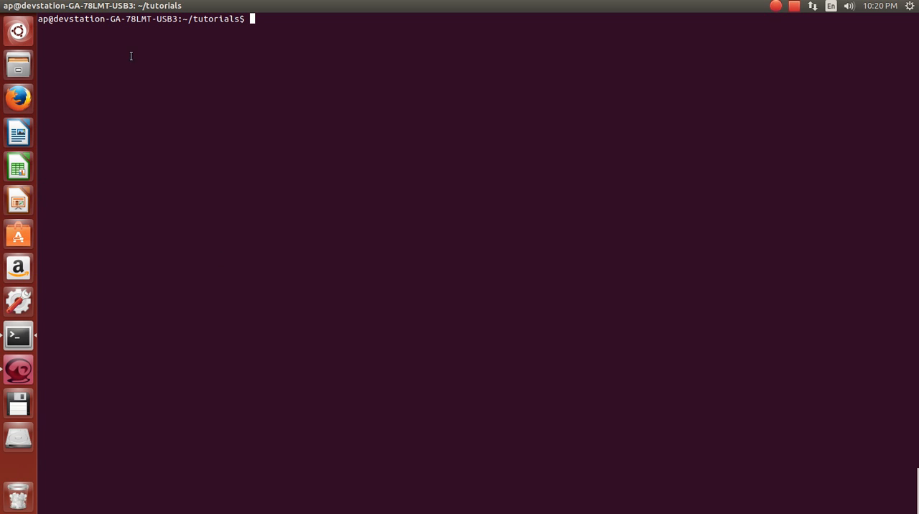
mouse_move(249, 104)
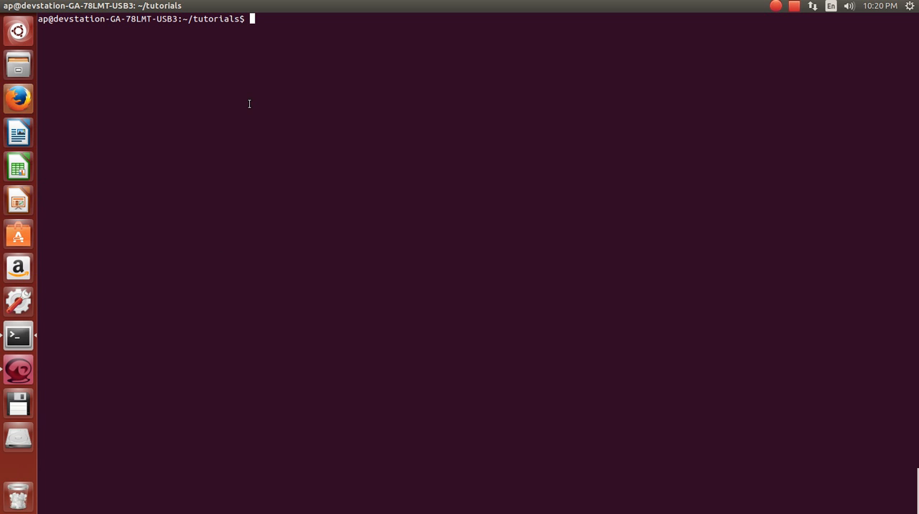
- Open the Download Ubuntu Desktop page for 14.04.3 LTS and keep the 64-bit recommended flavour
click(18, 99)
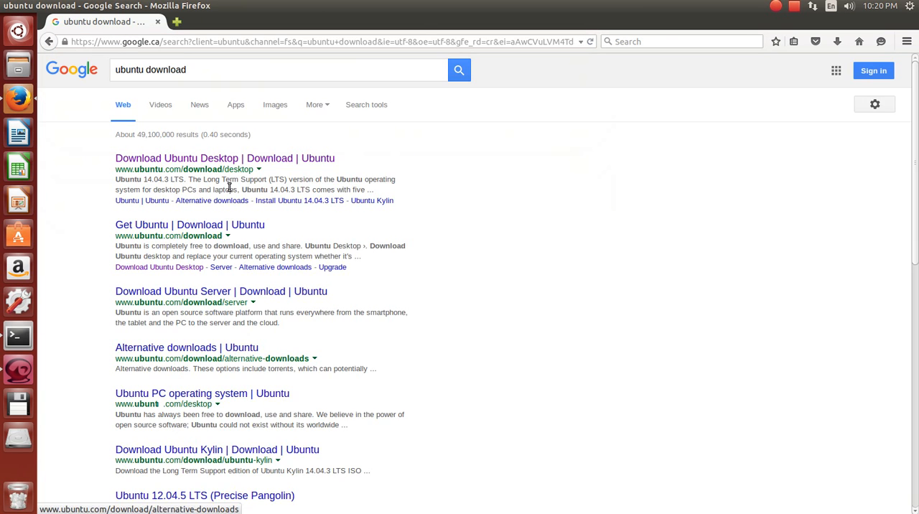
click(224, 158)
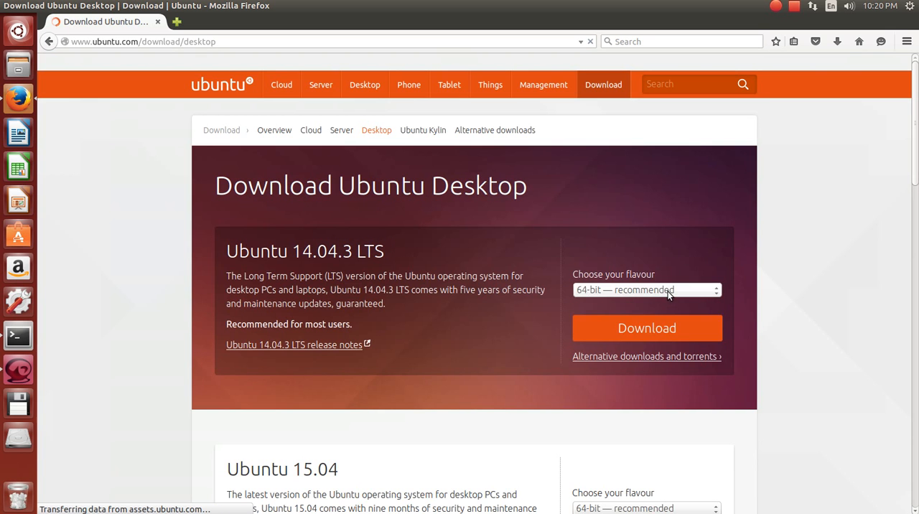
click(645, 290)
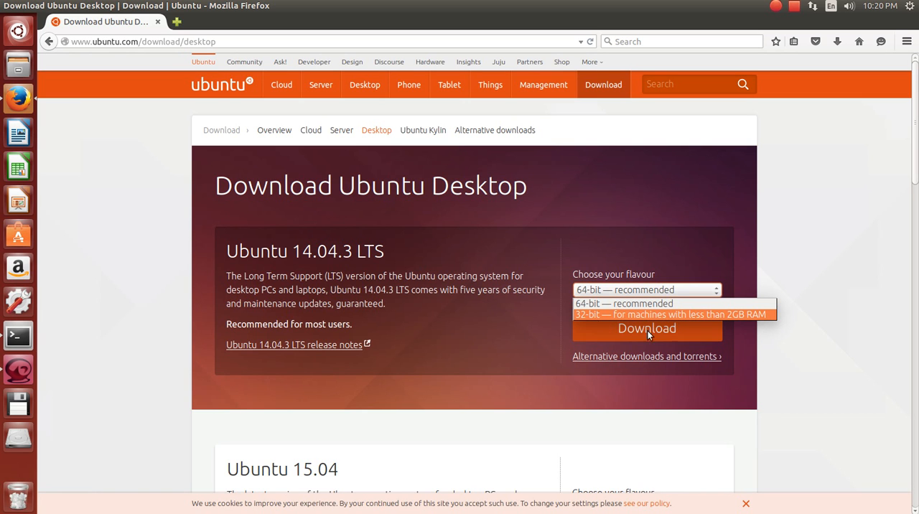
mouse_move(591, 324)
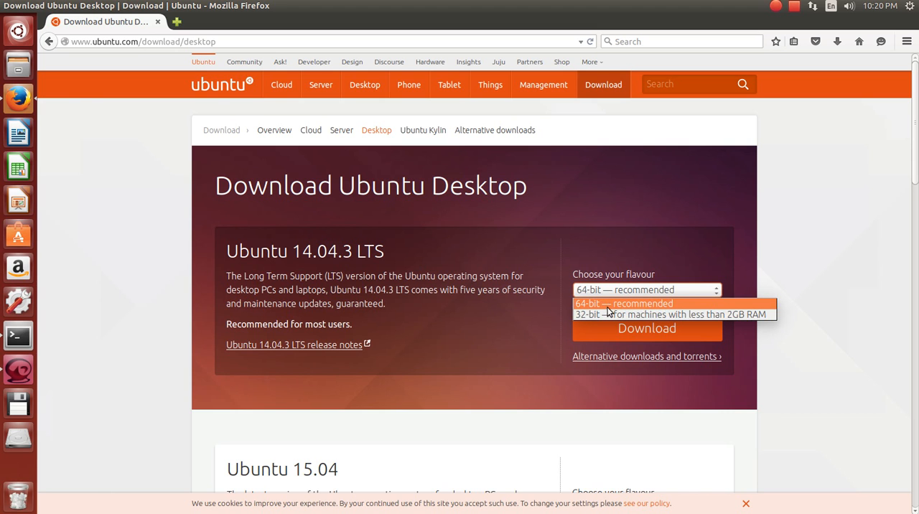
mouse_move(602, 314)
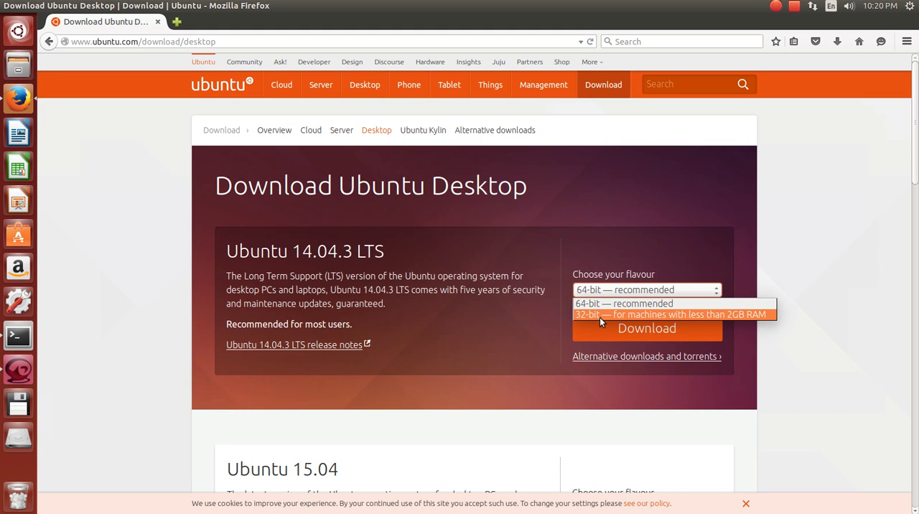
click(645, 290)
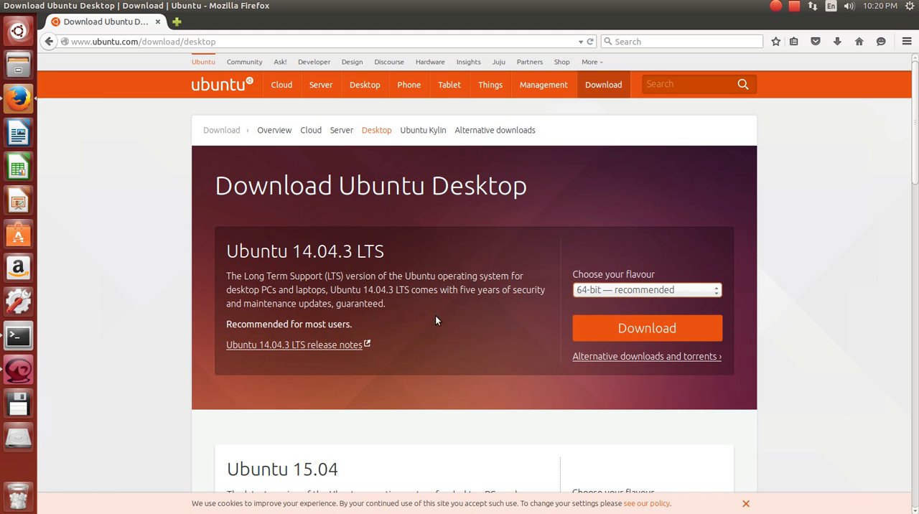
mouse_move(619, 328)
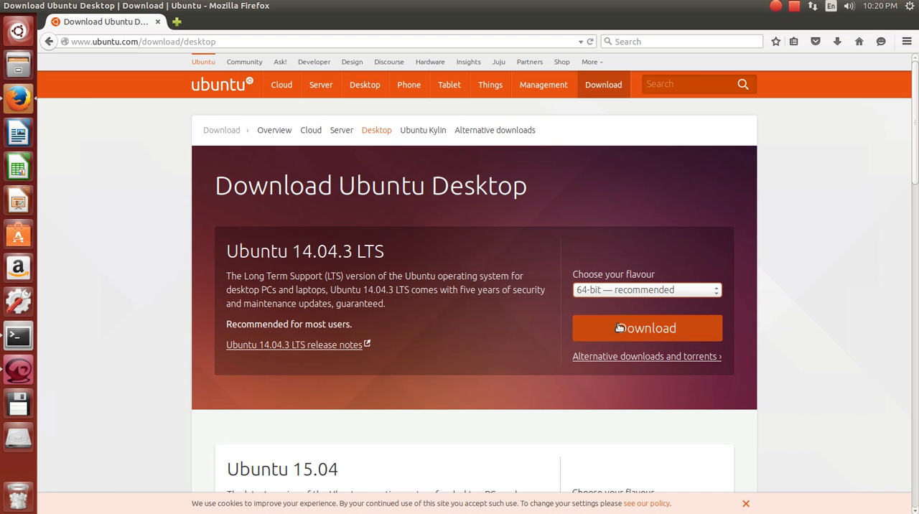
mouse_move(540, 327)
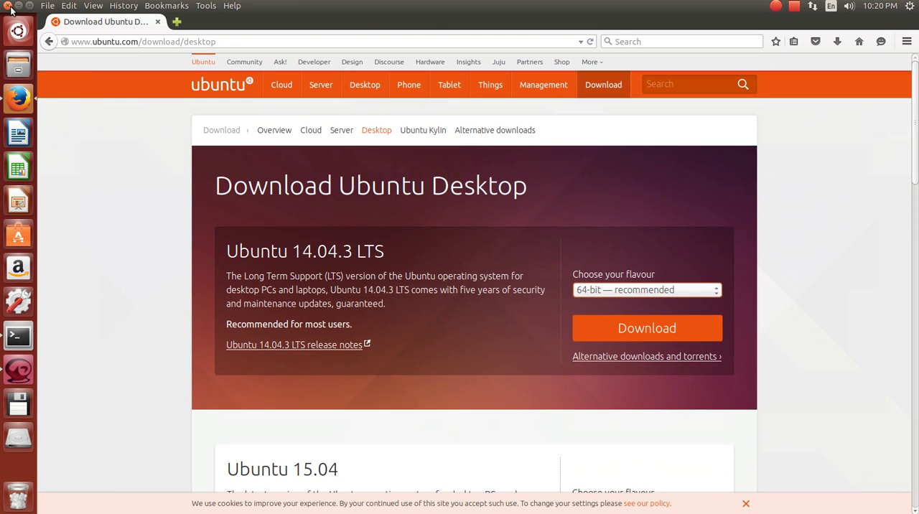
- Run sudo apt-get update in ~/tutorials to fetch the trusty package lists, then clear the screen
click(17, 336)
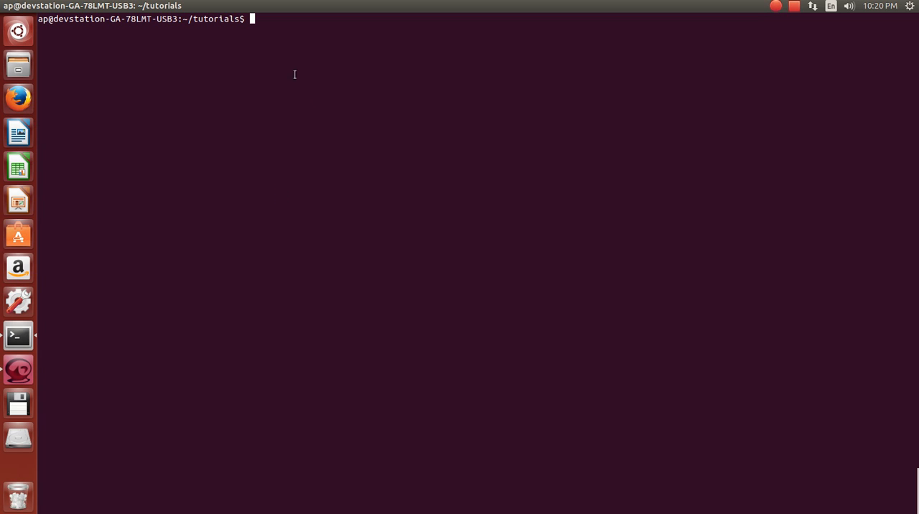
mouse_move(275, 41)
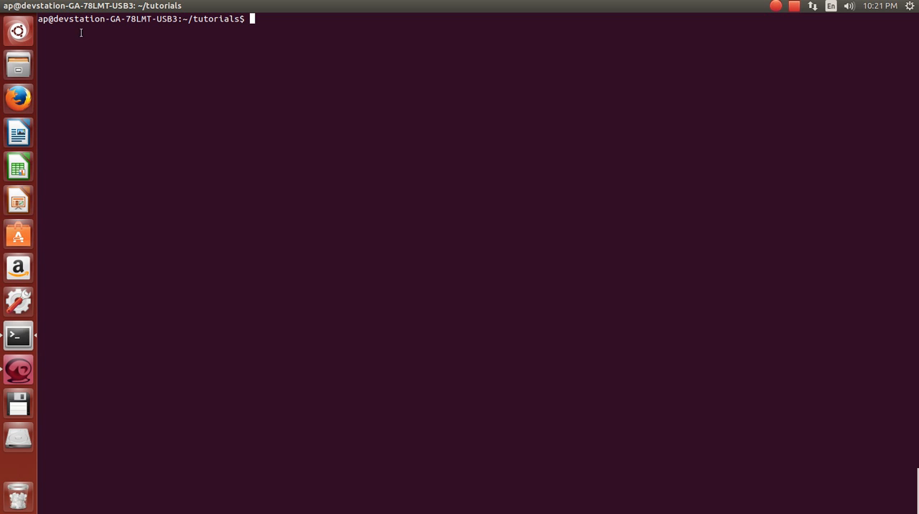
mouse_move(18, 32)
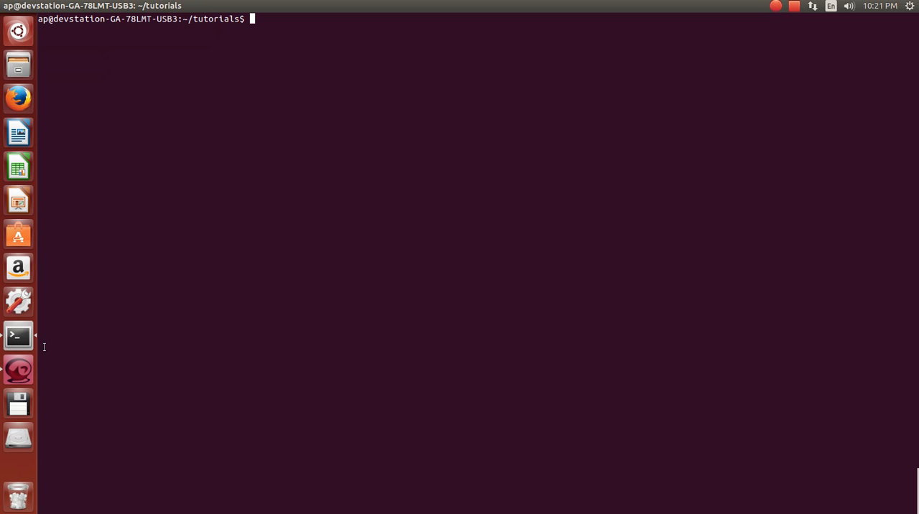
mouse_move(18, 335)
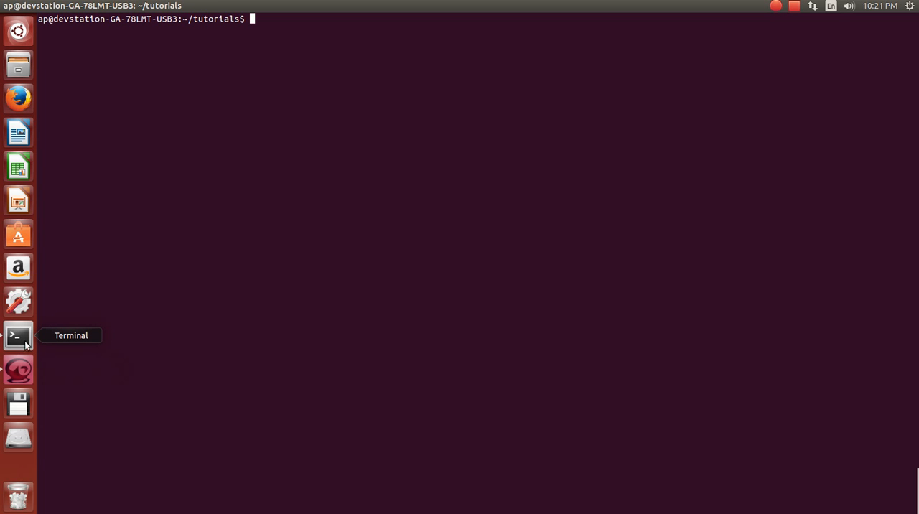
mouse_move(368, 180)
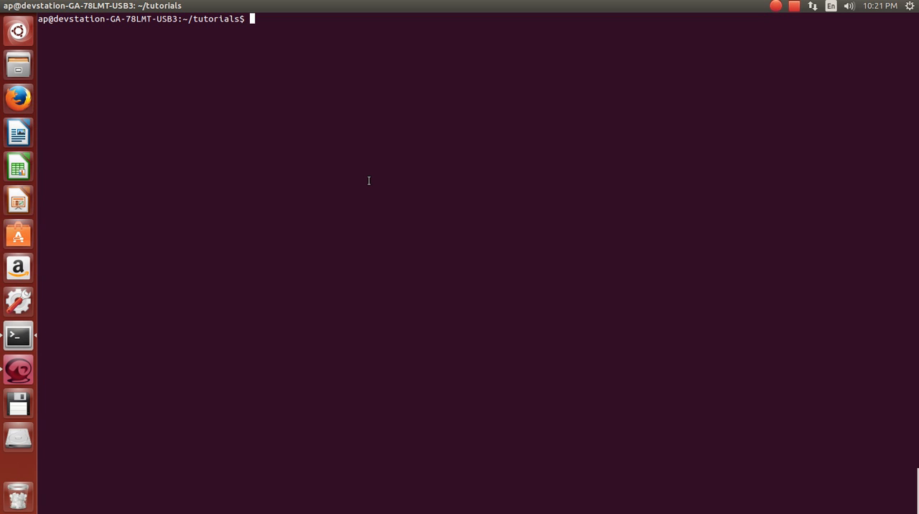
text(sudo apt-get inst)
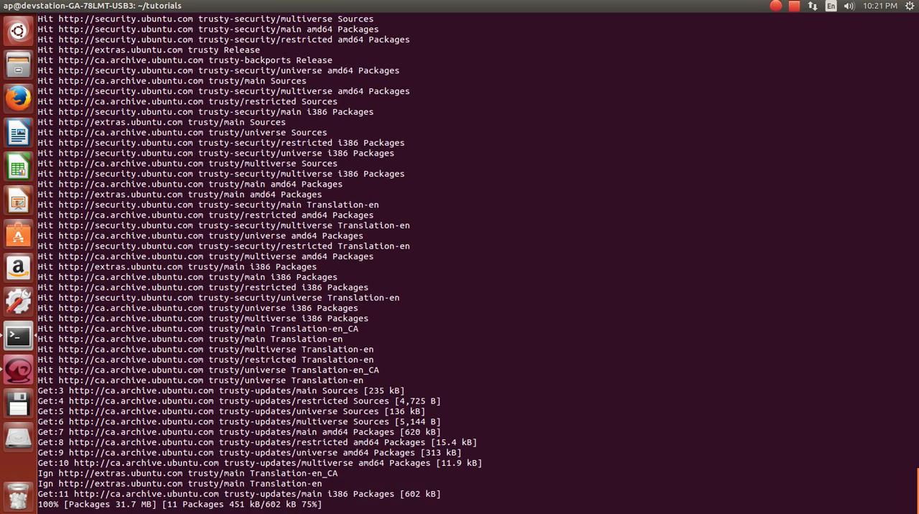
scroll(down, 3)
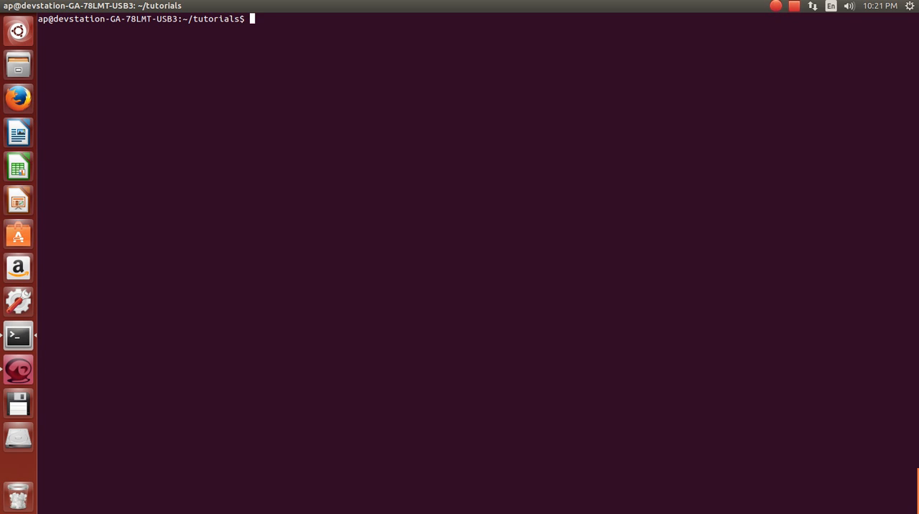
- Run sudo apt-get install build-essential and clear the terminal when it completes
text(sudo at)
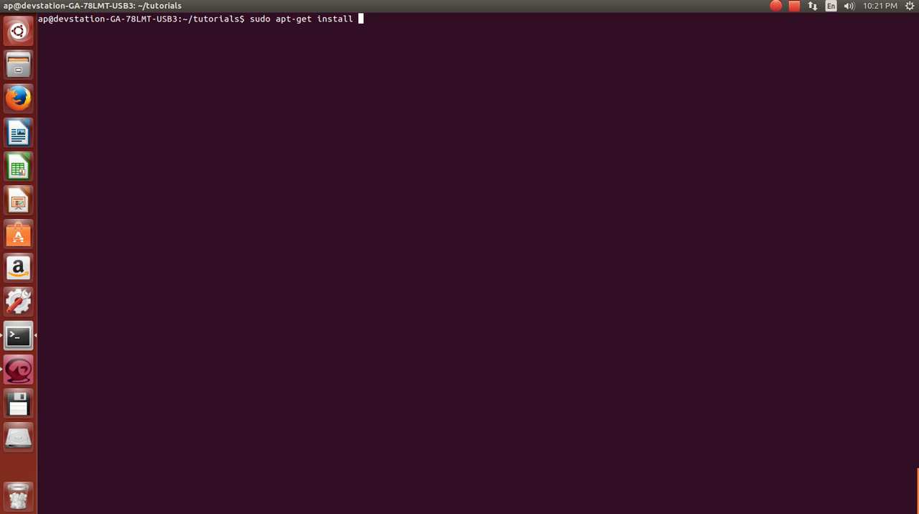
text(build-0e)
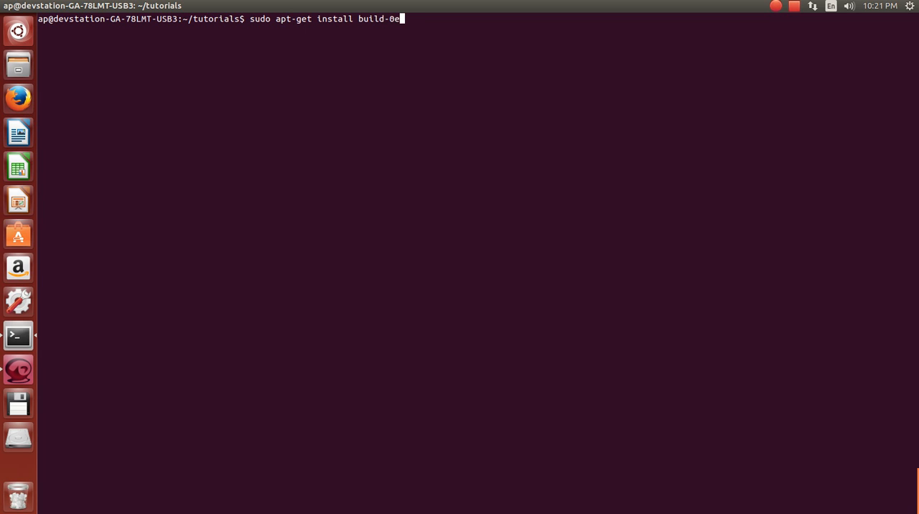
text(ssential)
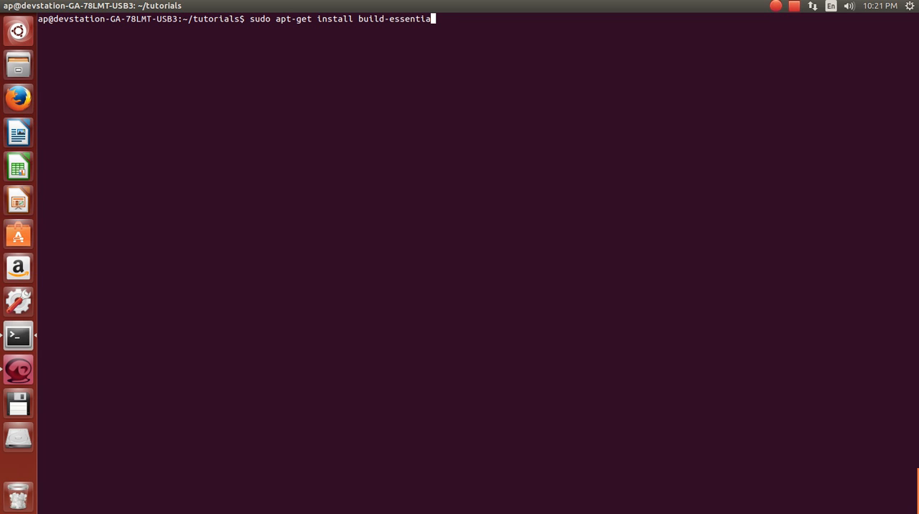
text(l)
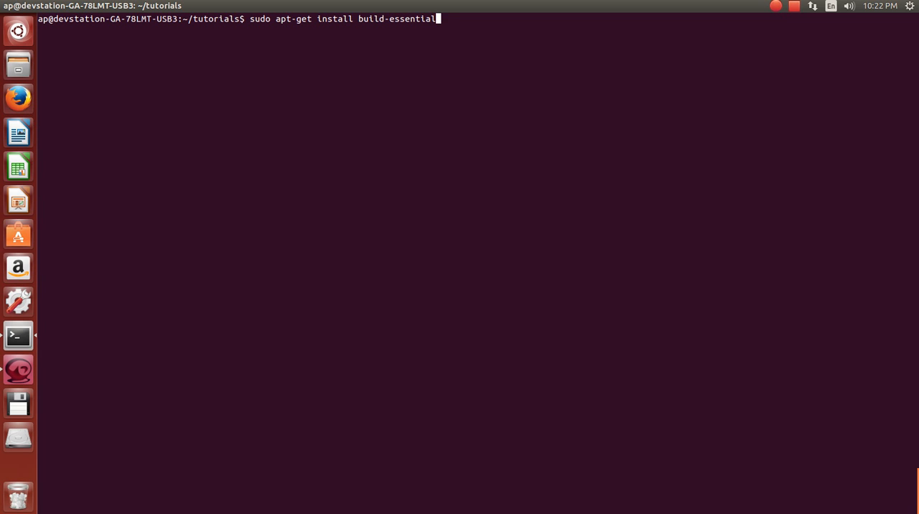
key(Return)
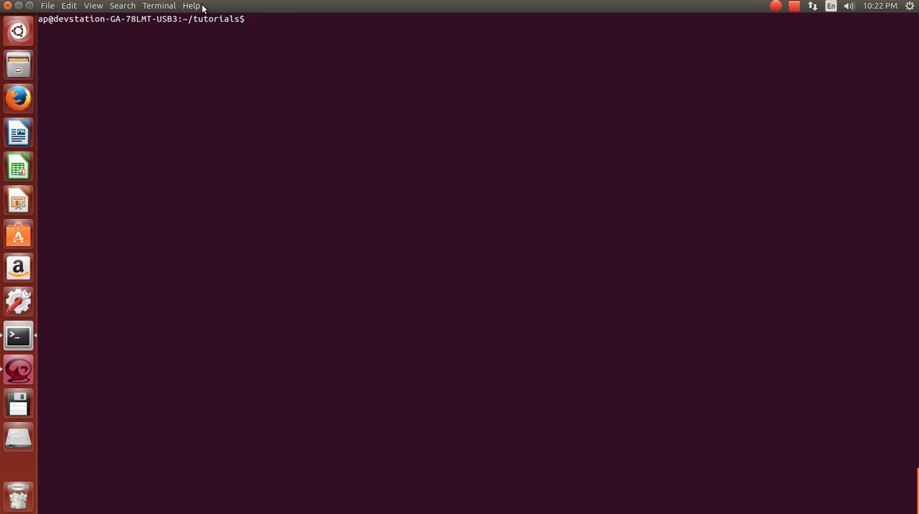
click(358, 123)
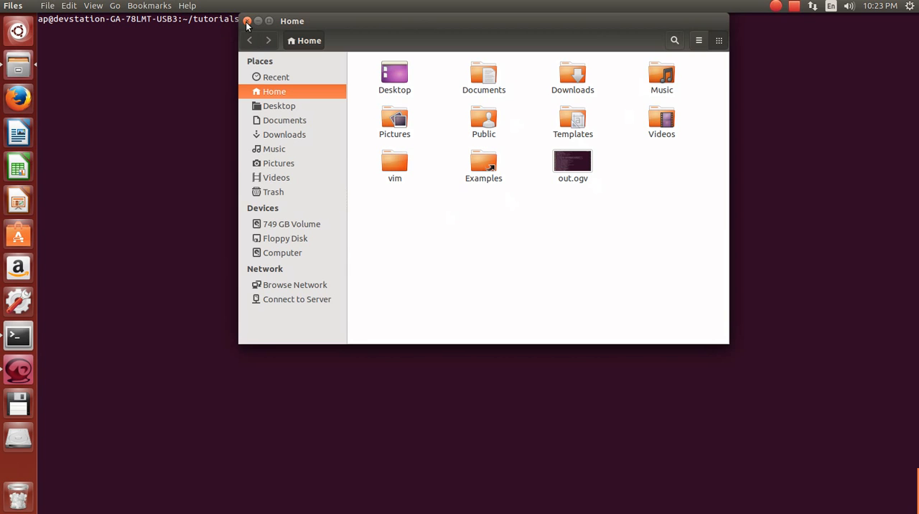
- Close the Files Home folder window to return to the terminal
click(246, 21)
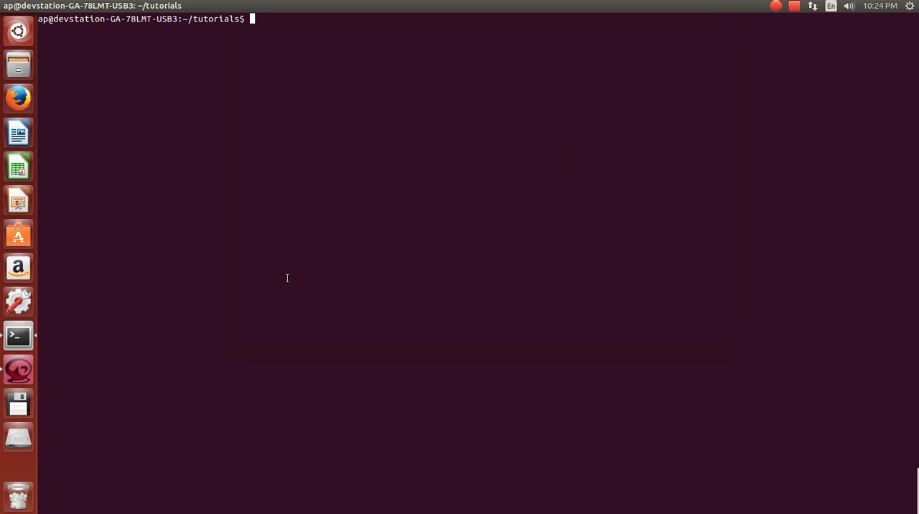
mouse_move(18, 76)
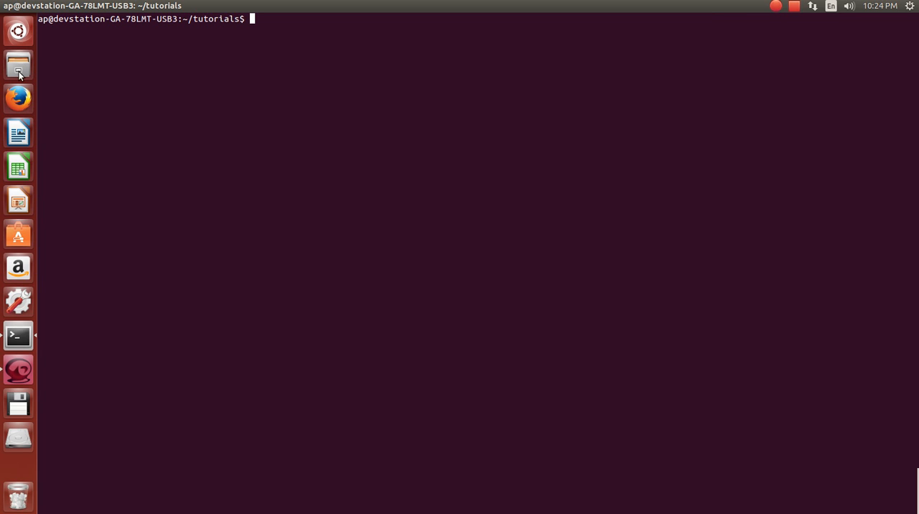
mouse_move(17, 64)
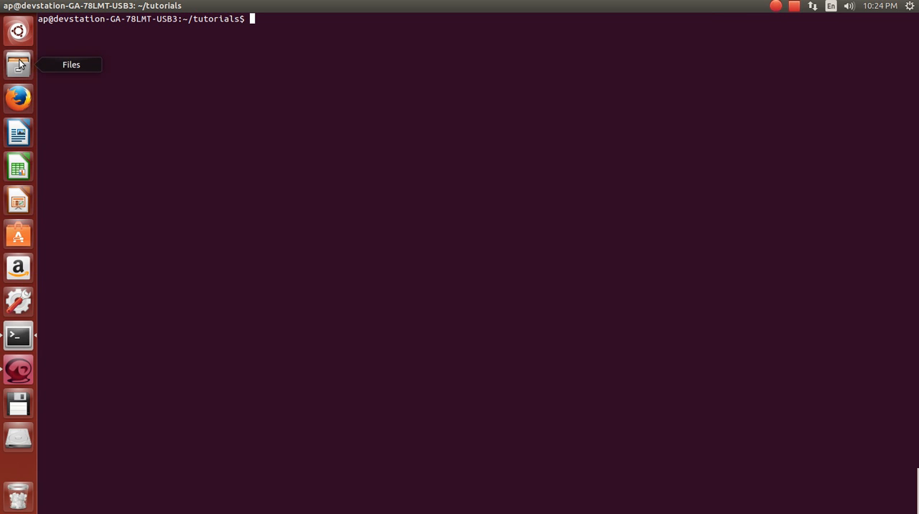
mouse_move(321, 65)
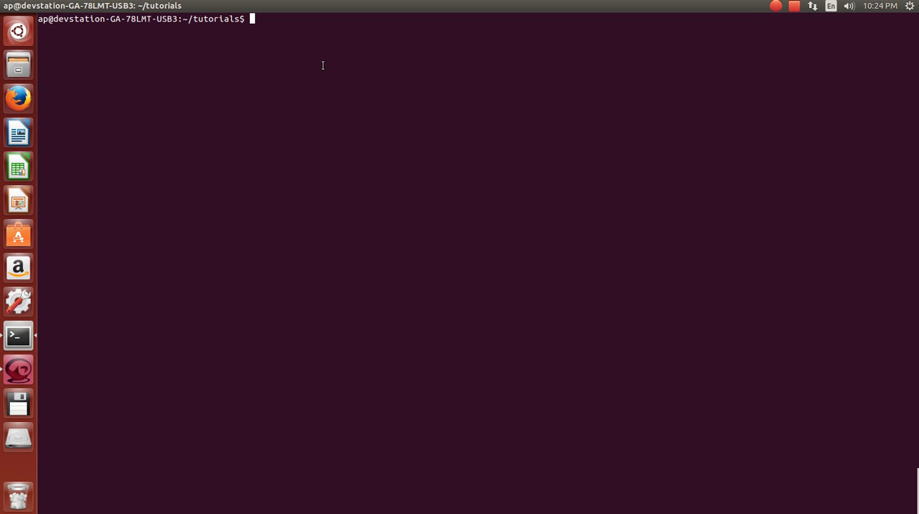
text(mkdir)
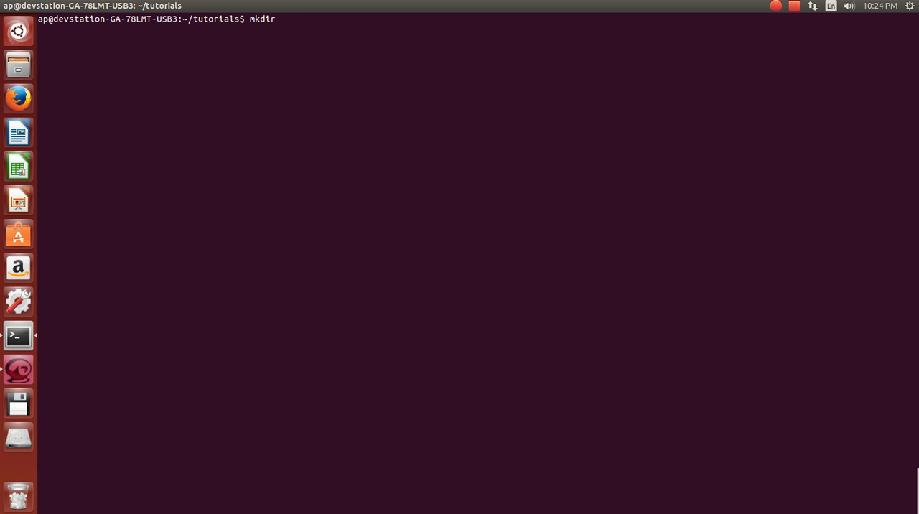
- Make the Tutorial1 folder, cd into it, and confirm with ls that it's empty
text(Tutorial1)
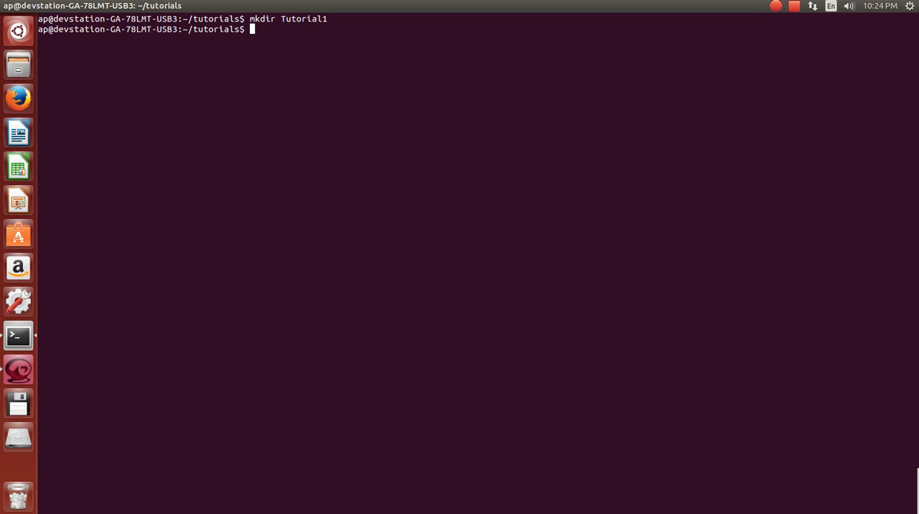
text(ls)
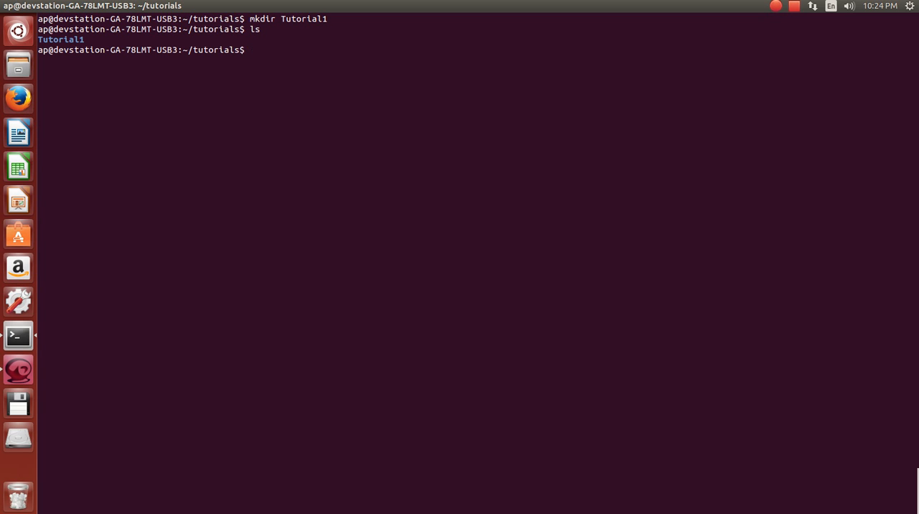
text(c)
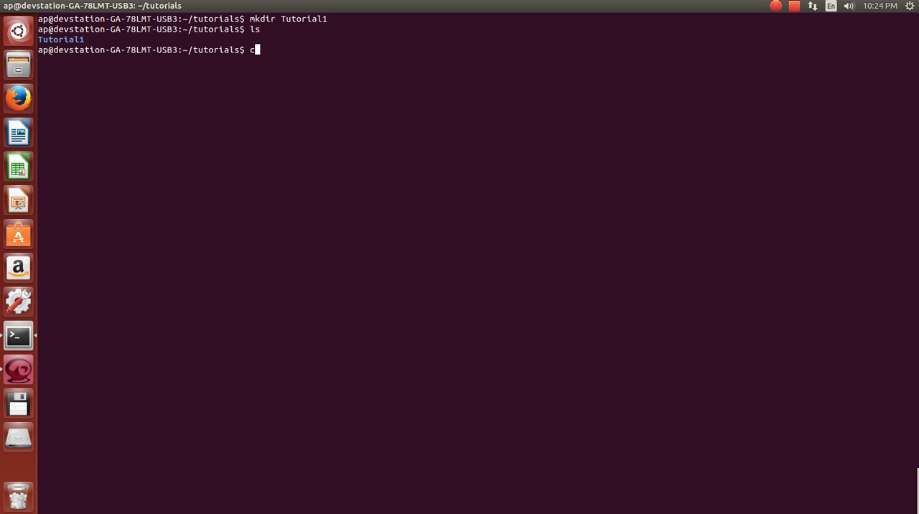
text(d)
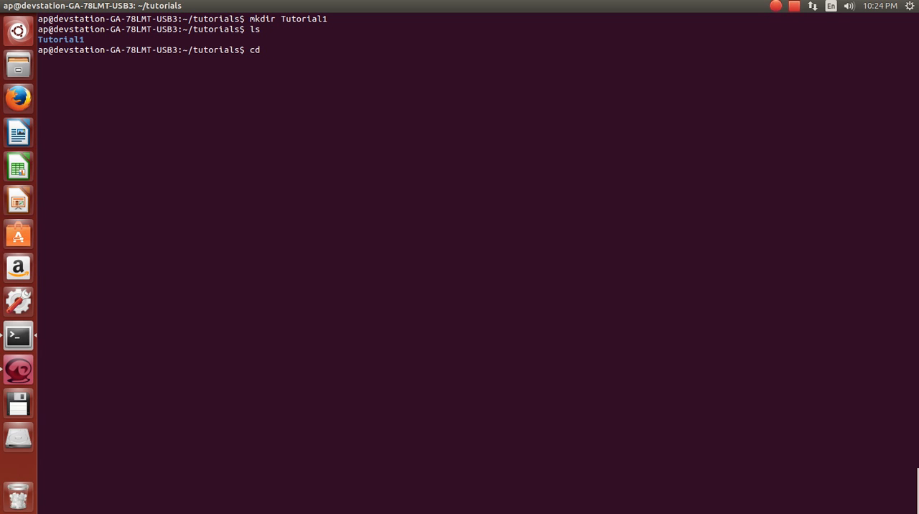
text(Tutorial1)
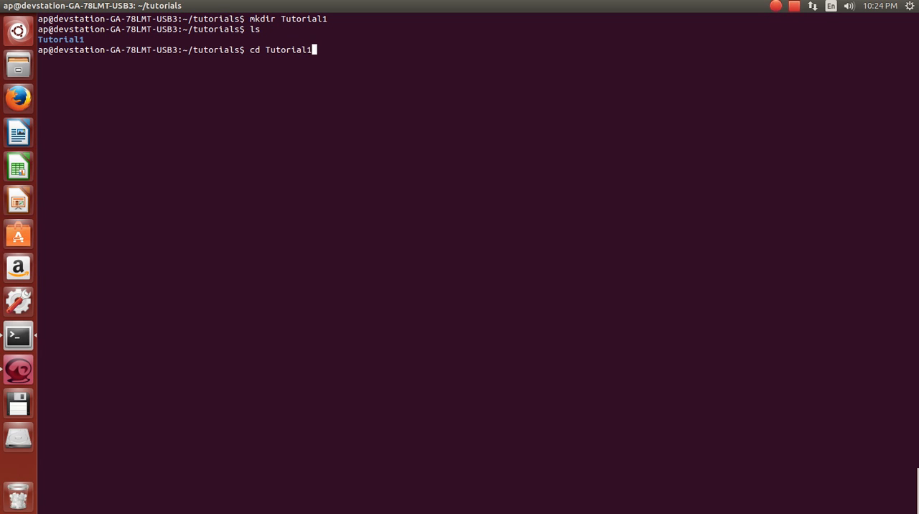
key(Return)
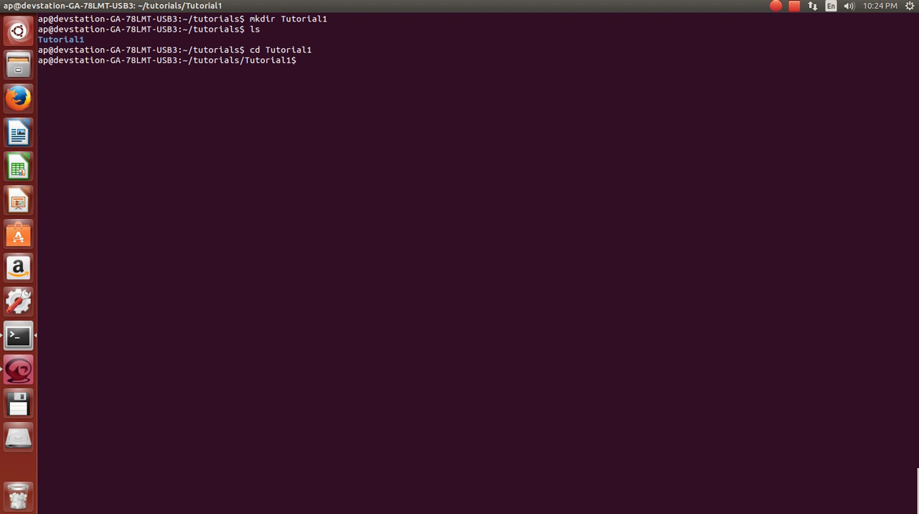
text(ls)
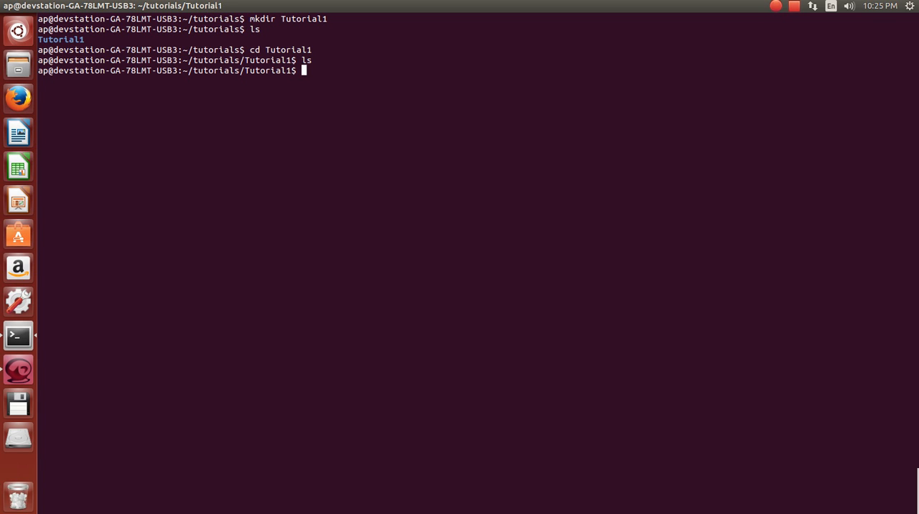
text(nan)
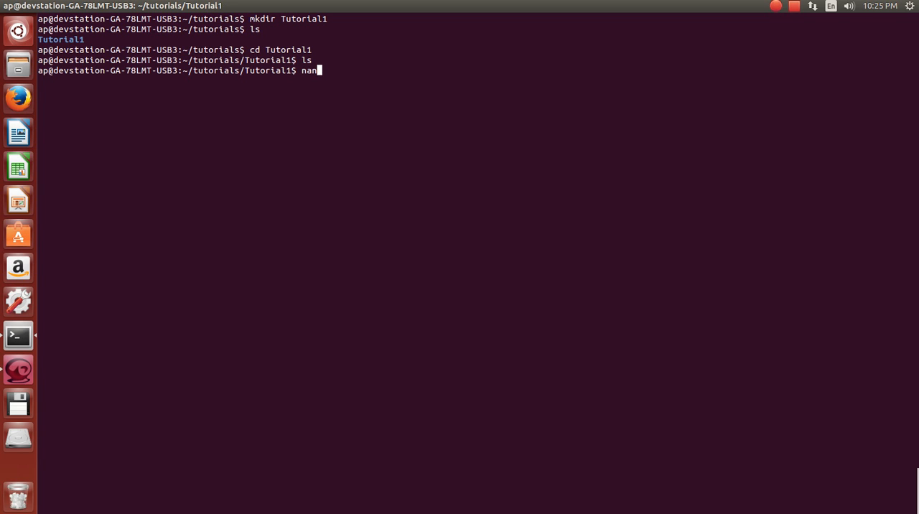
- Open Makefile in nano, remove the stray character, then save it empty and exit
text(o)
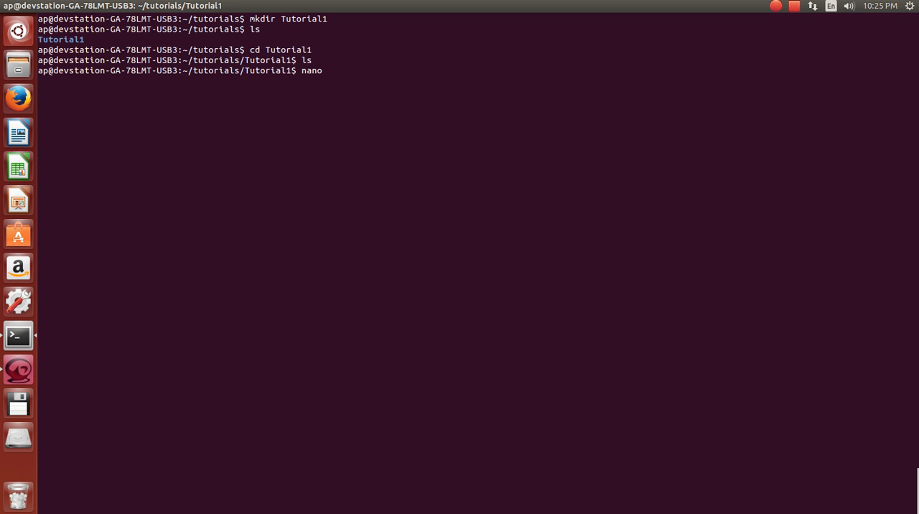
text(Make)
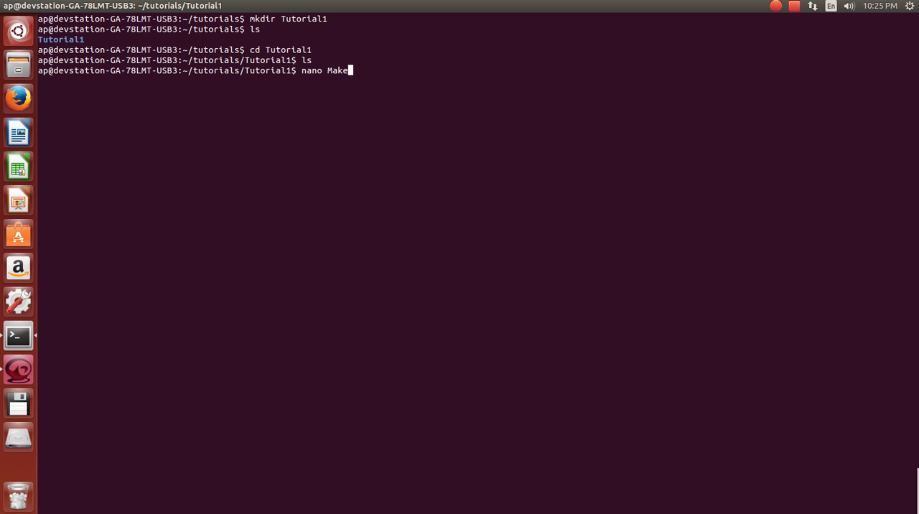
text(file)
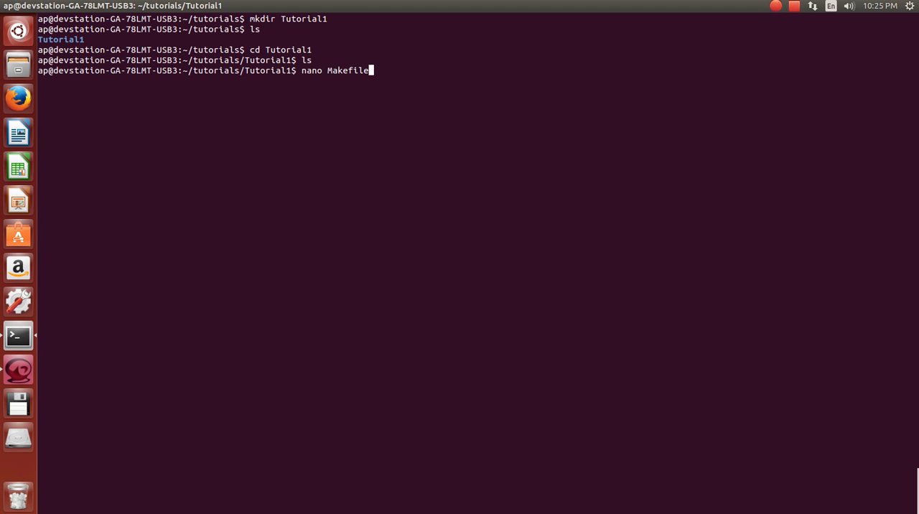
key(Return)
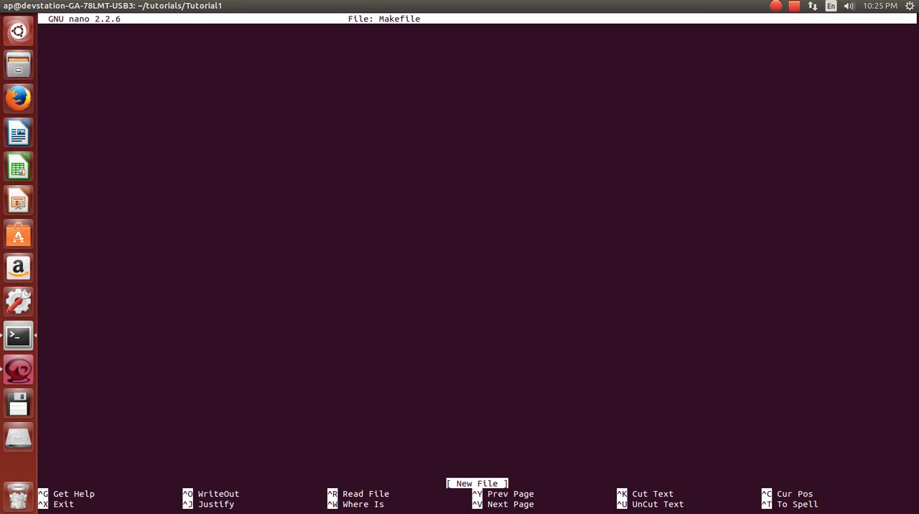
text(s)
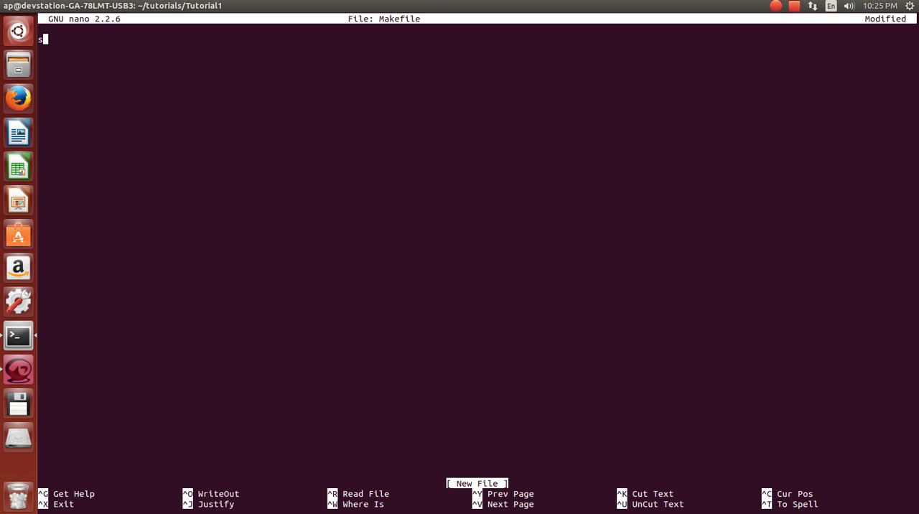
key(Backspace)
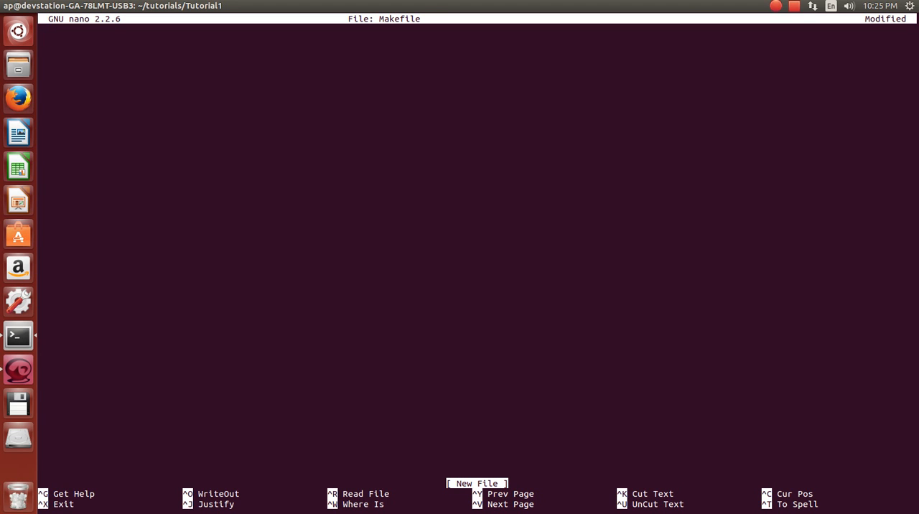
key(ctrl+x)
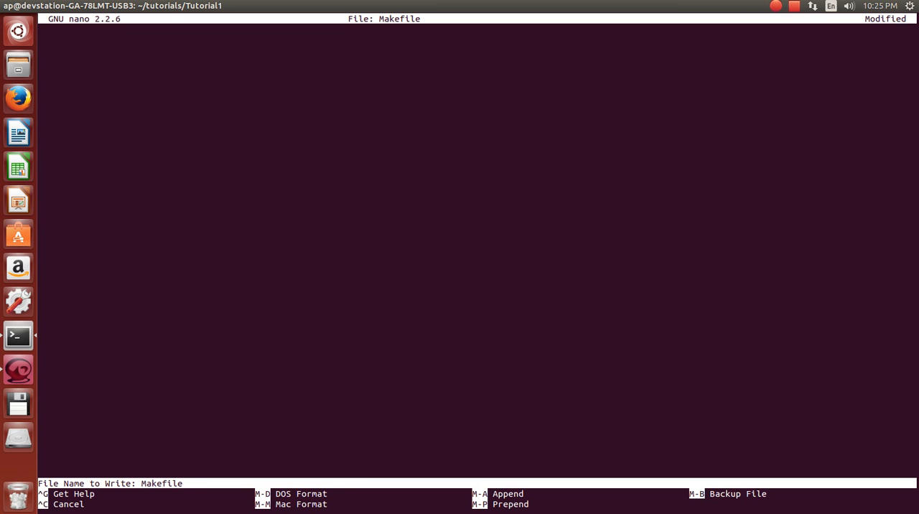
key(Enter)
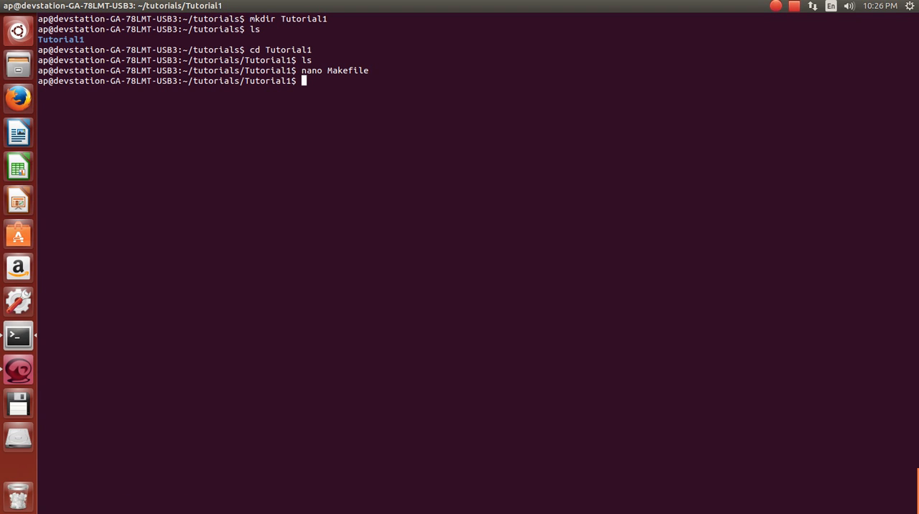
- List Tutorial1 to confirm Makefile exists, then open a new T1.c in Vim
text(ls)
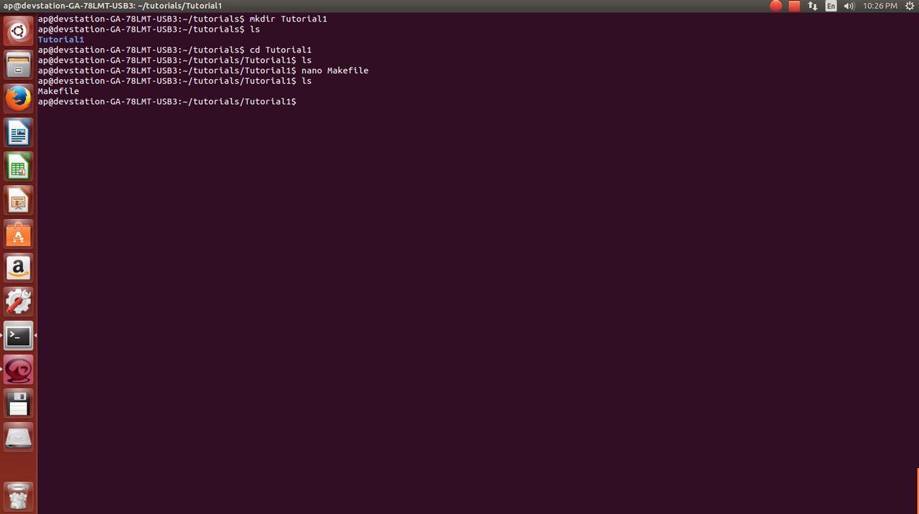
text(vi)
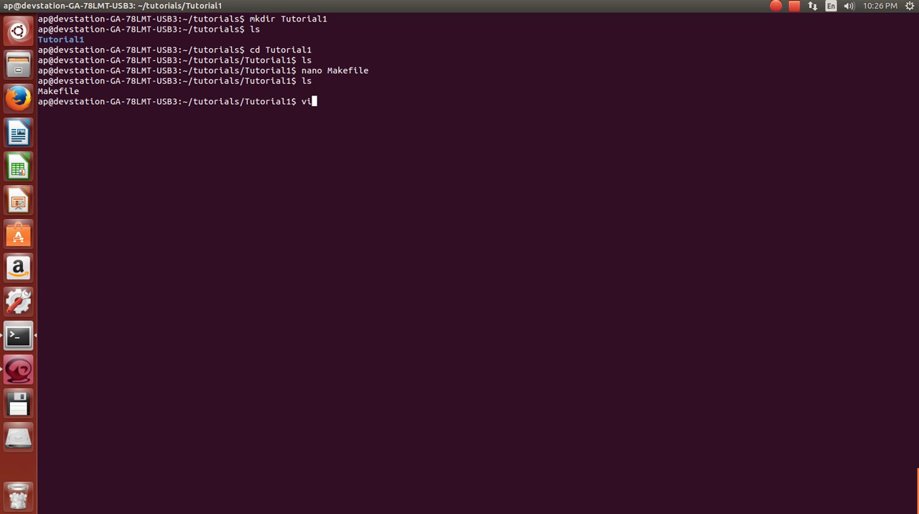
text(m)
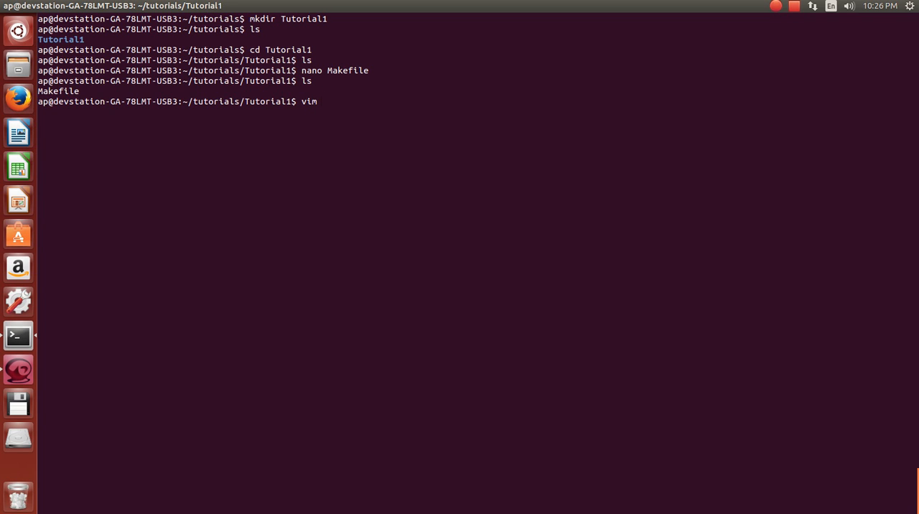
text(" ")
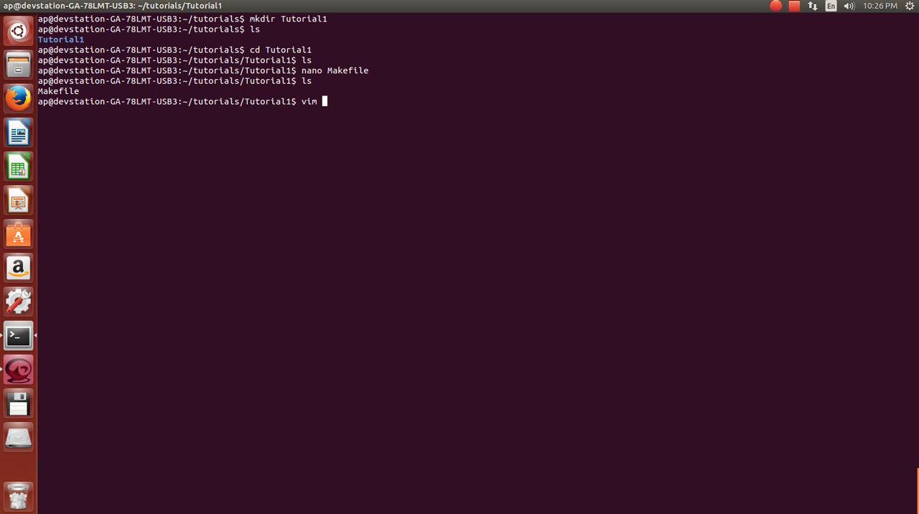
text(T1)
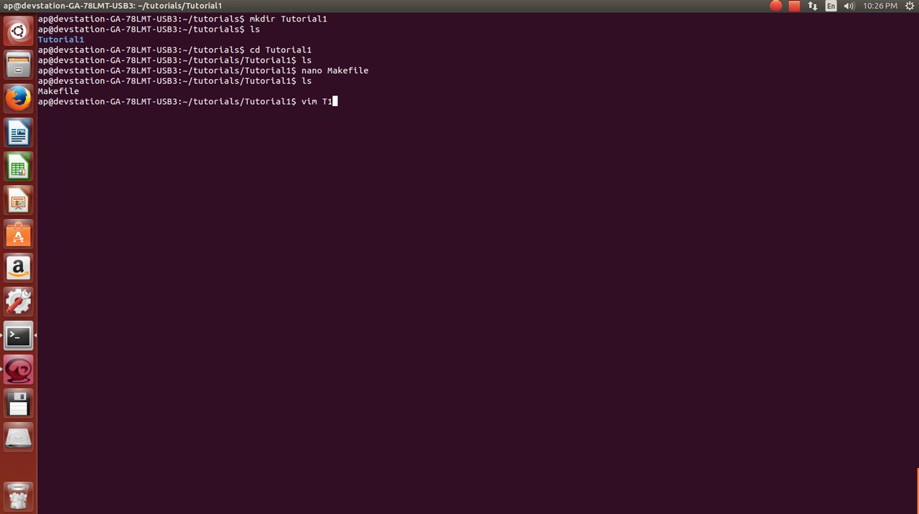
text(.c)
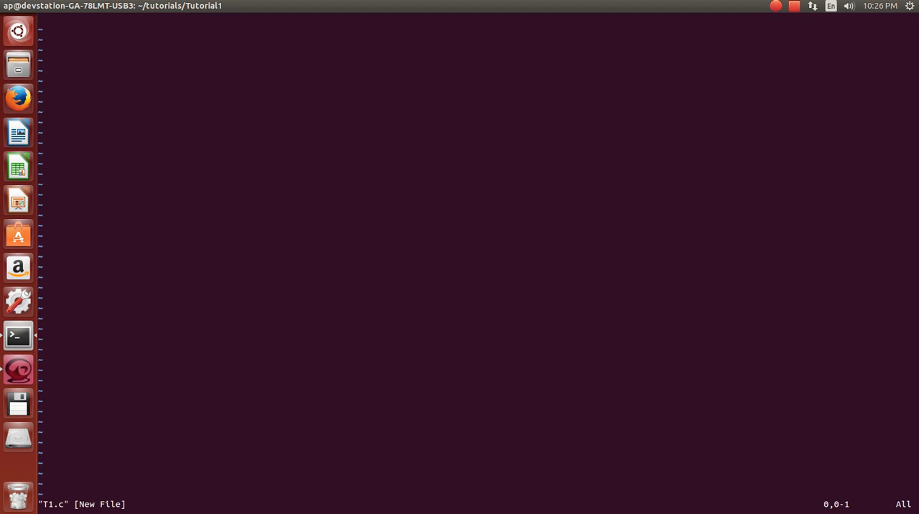
- Write the empty T1.c and quit Vim with :wq
key(i)
text(:wwq)
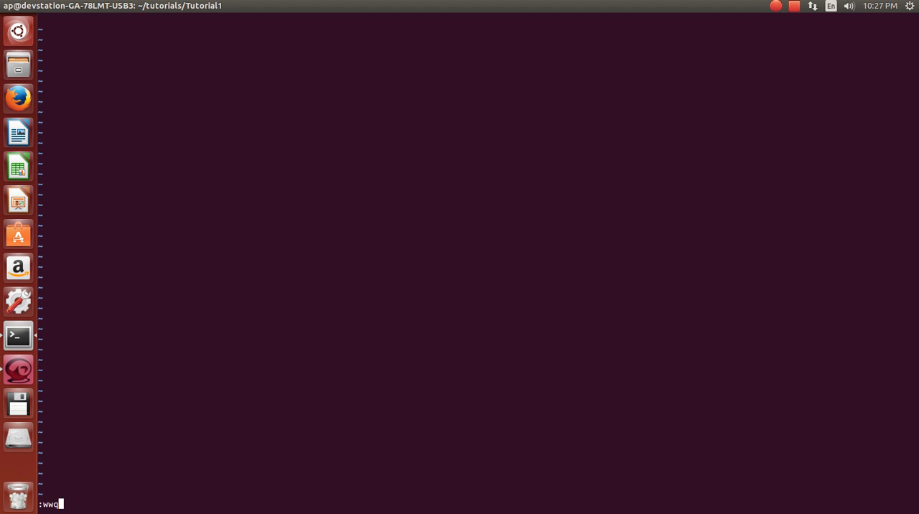
key(BackSpace)
text(ls)
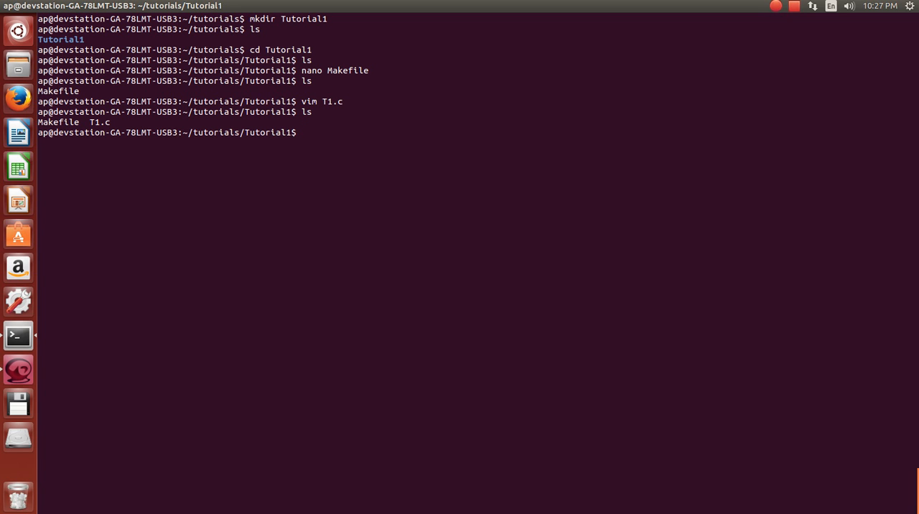
mouse_move(88, 253)
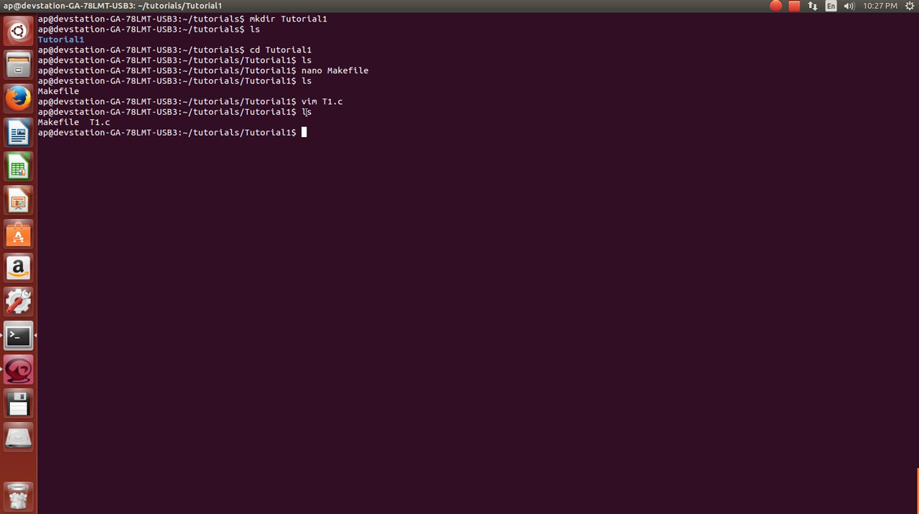
mouse_move(283, 163)
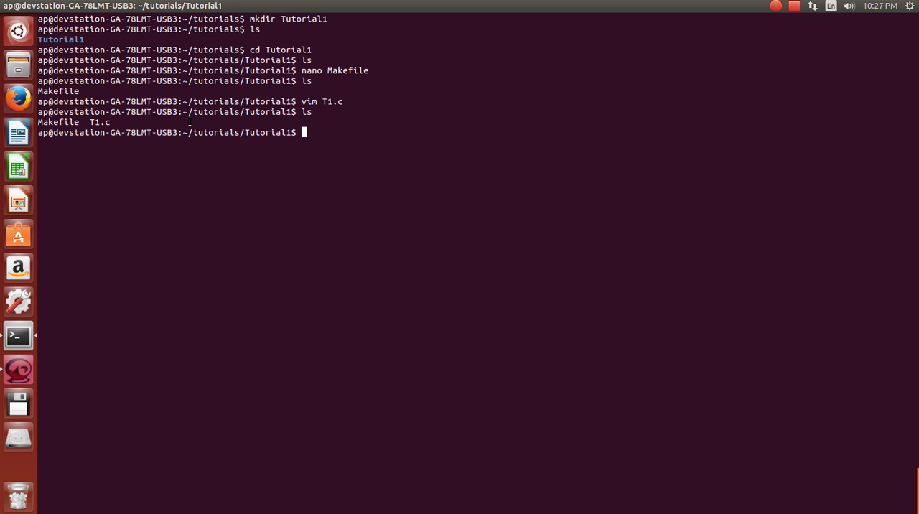
mouse_move(375, 174)
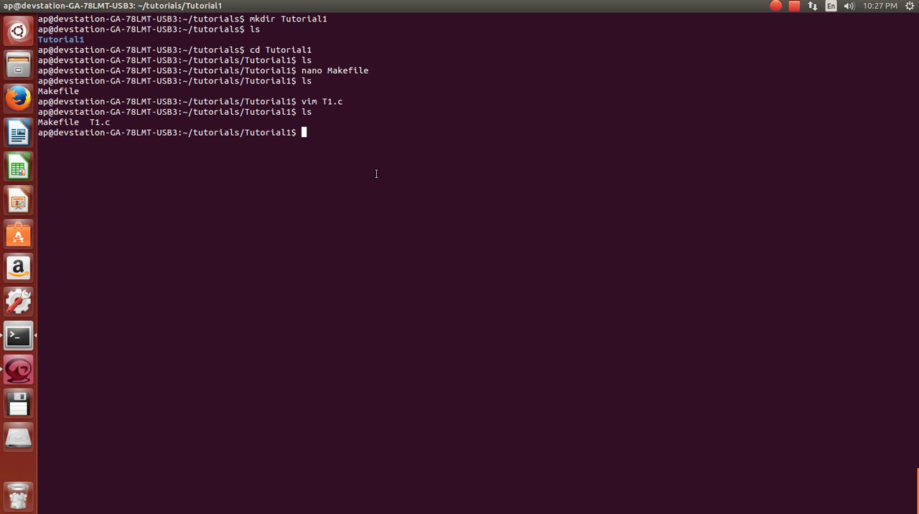
mouse_move(376, 176)
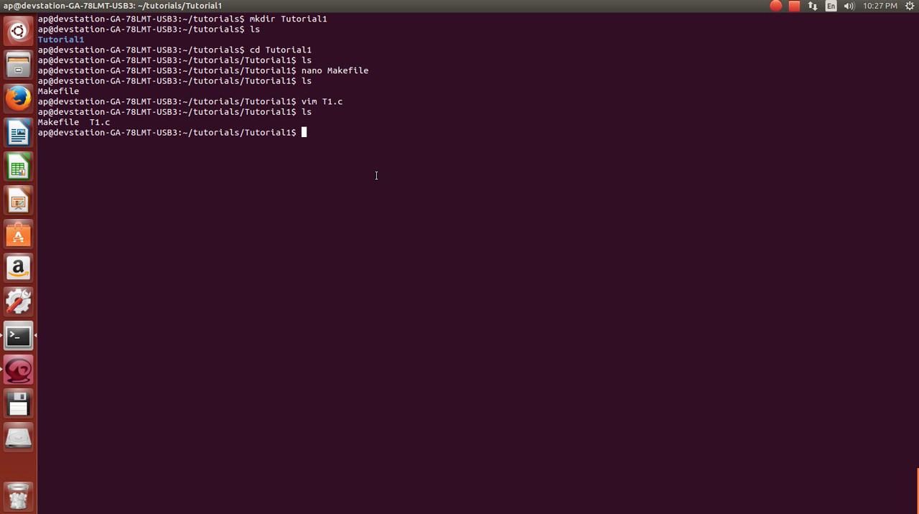
mouse_move(371, 185)
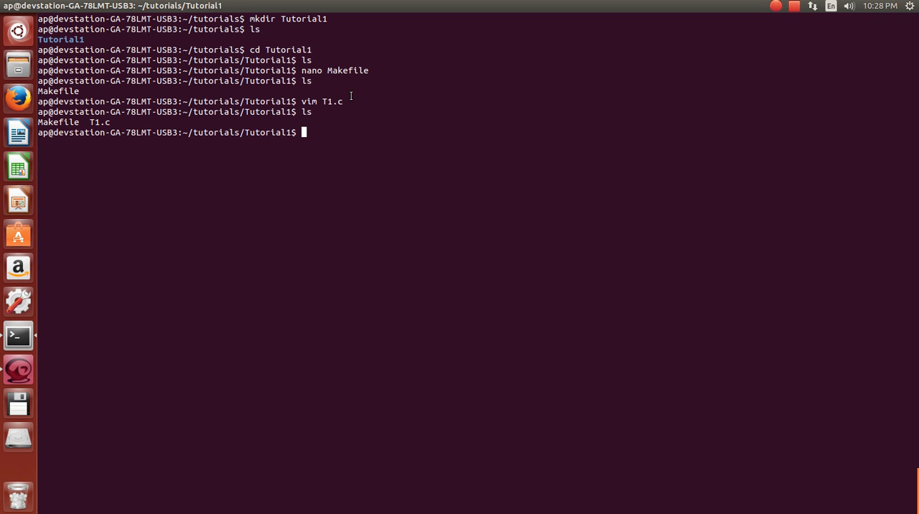
mouse_move(454, 89)
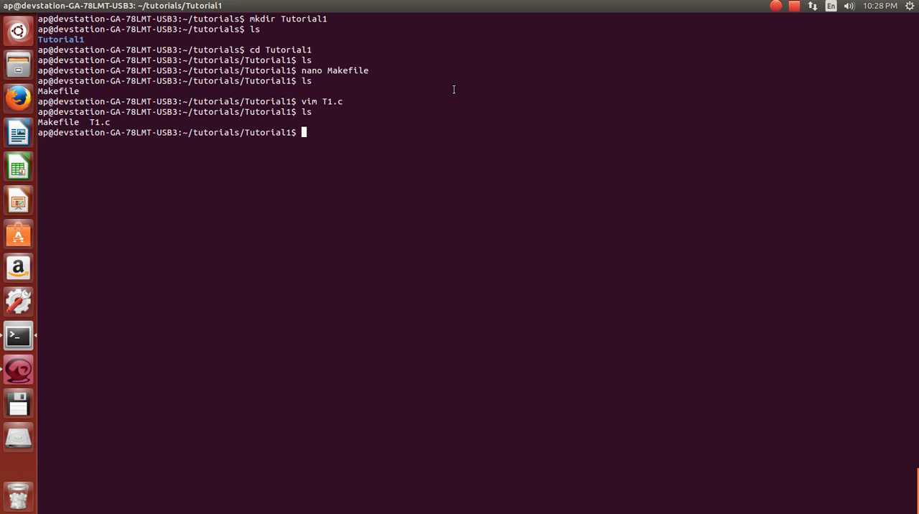
mouse_move(89, 128)
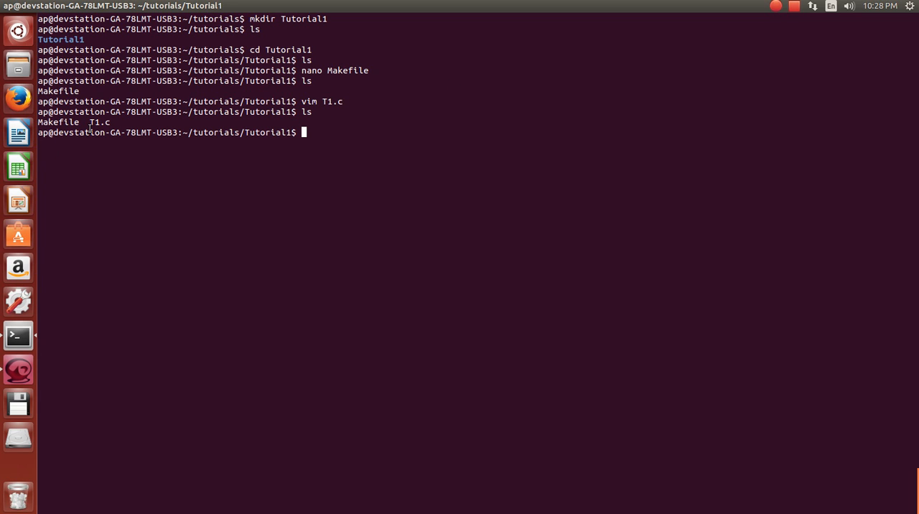
mouse_move(113, 221)
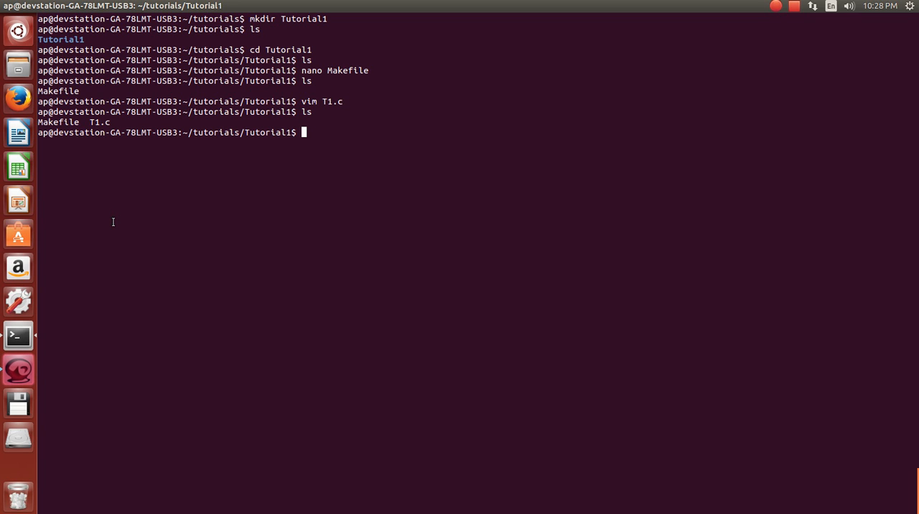
mouse_move(568, 239)
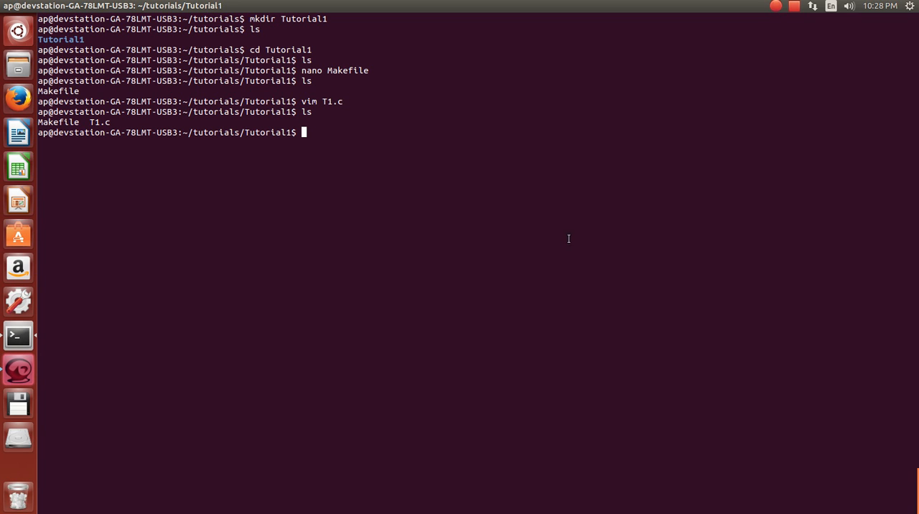